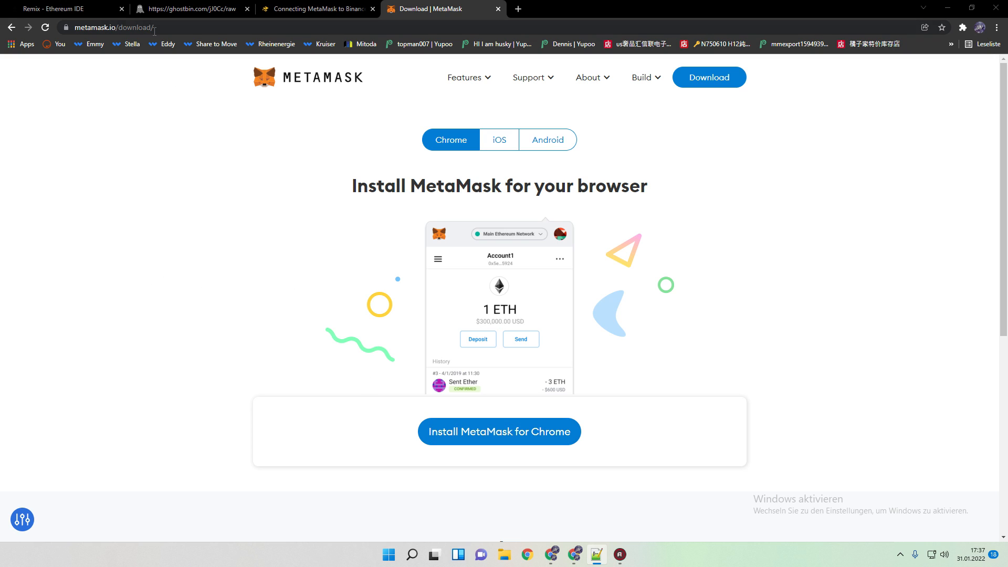
Start adding a custom network from the MetaMask wallet's network list
scroll(down, 3)
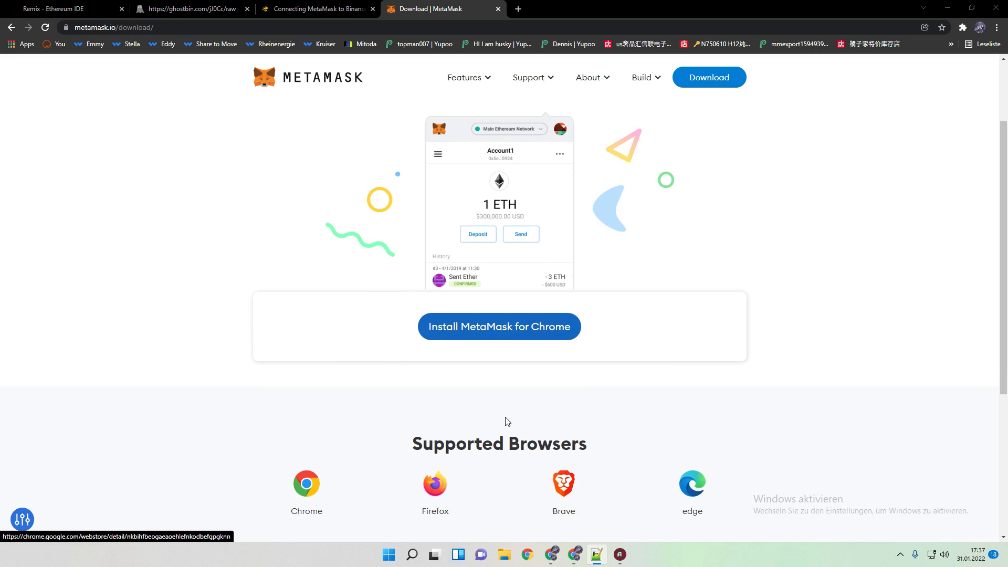
scroll(down, 3)
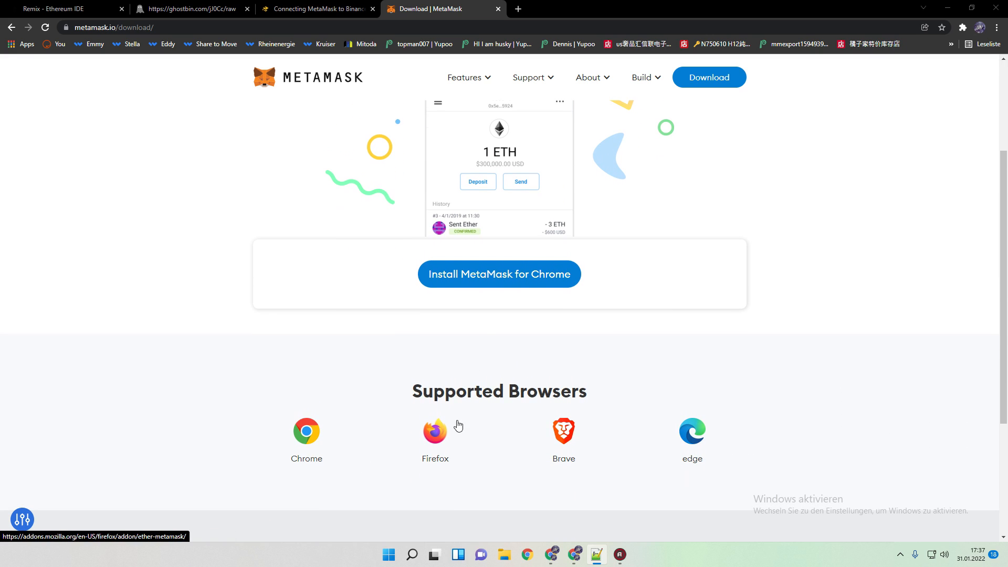
scroll(up, 3)
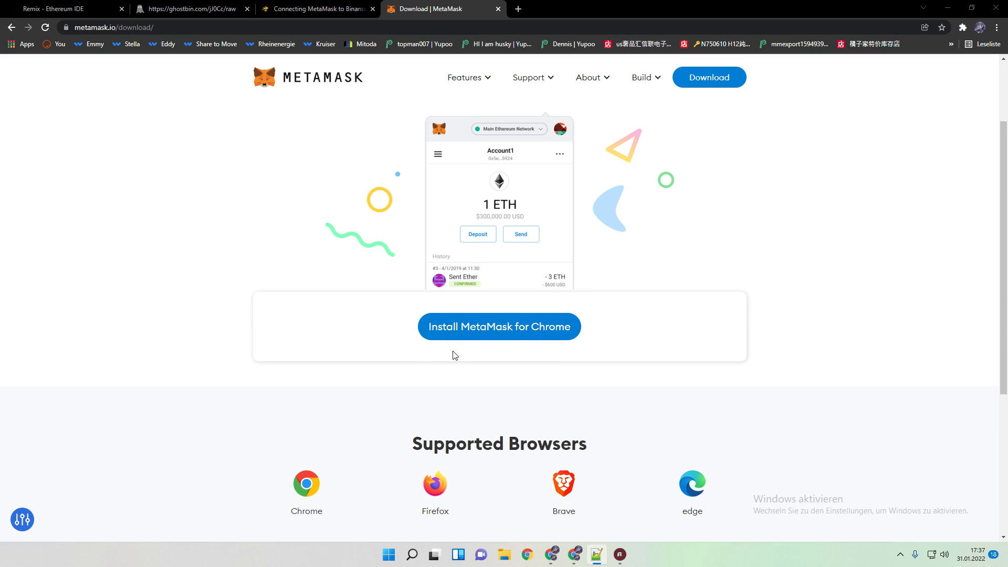
mouse_move(499, 327)
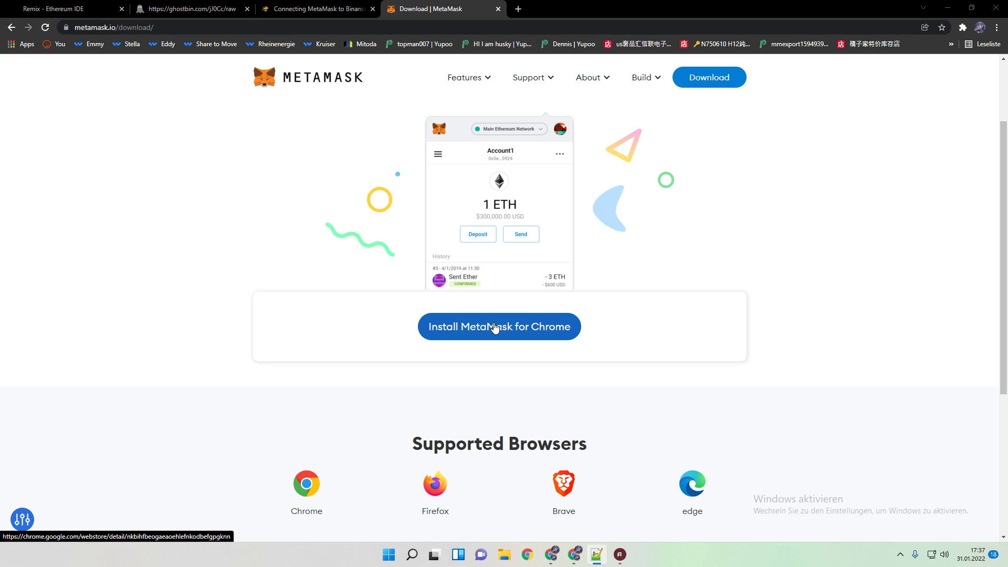
mouse_move(975, 34)
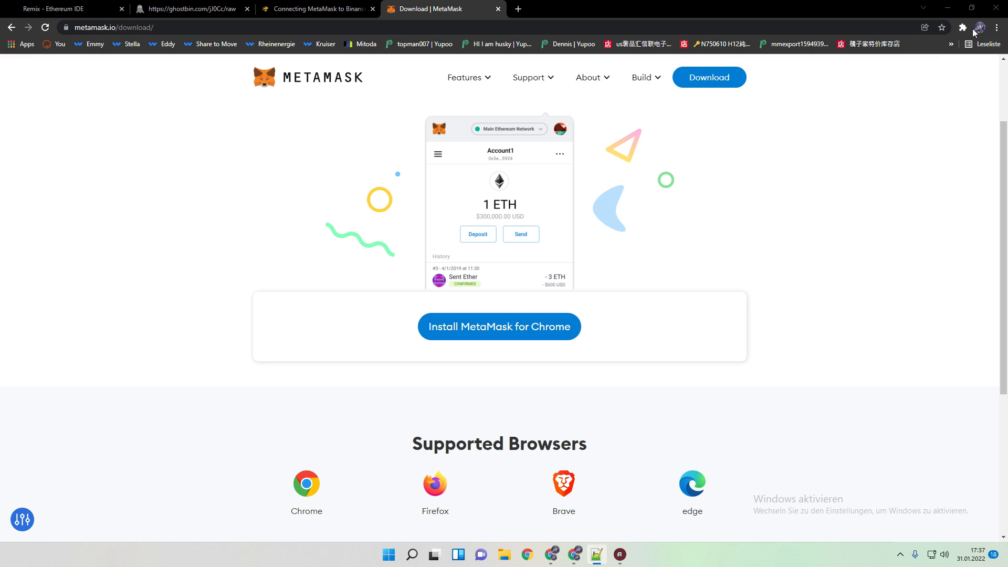
click(980, 28)
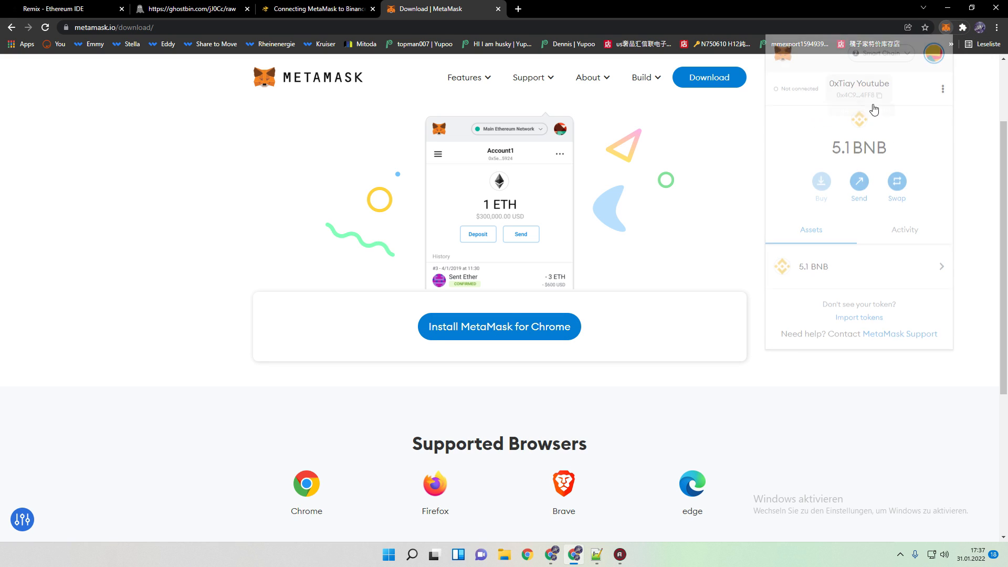
click(882, 54)
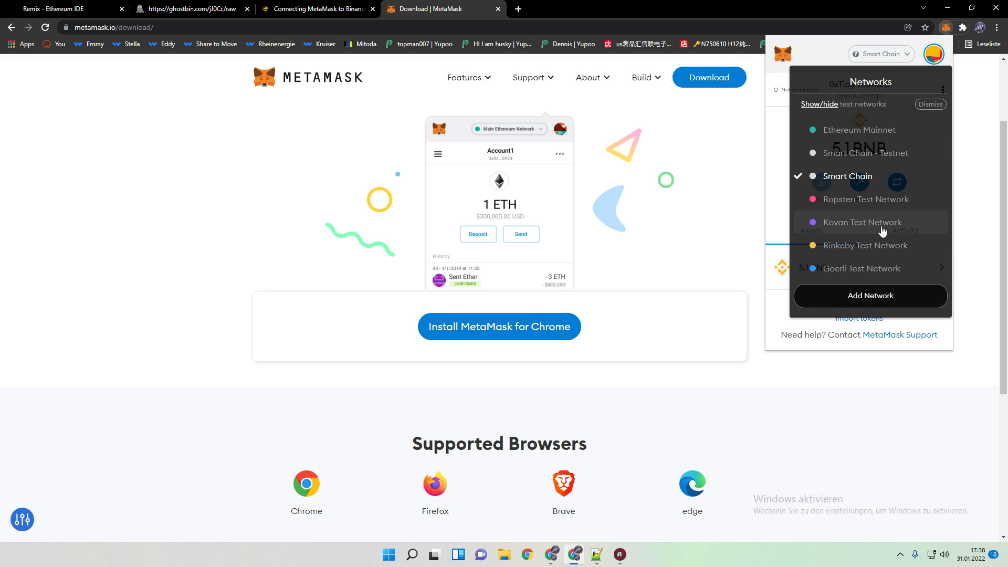
click(870, 295)
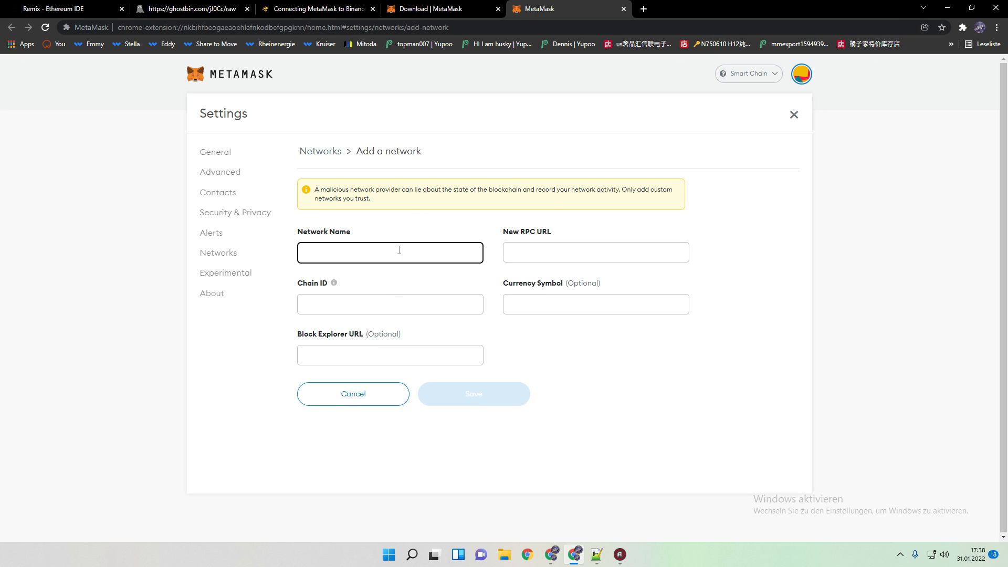
mouse_move(430, 231)
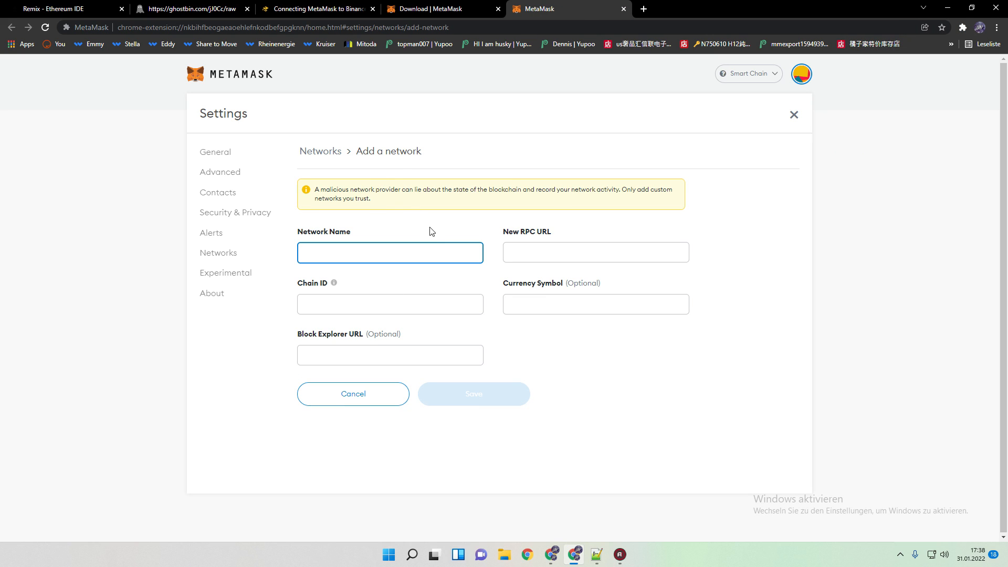
Check the Binance Smart Chain setup guide for the network name and return to the form
click(315, 9)
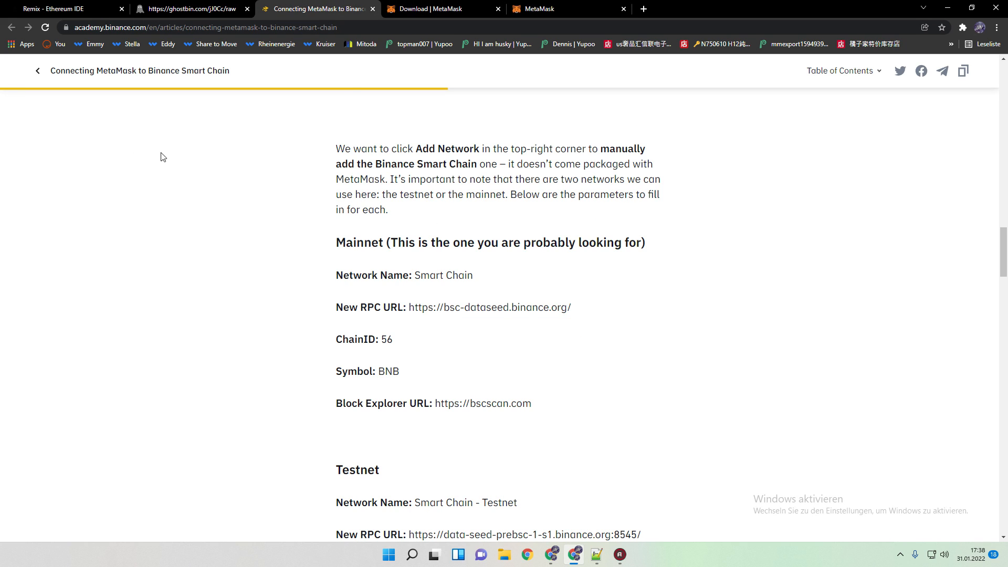
mouse_move(337, 243)
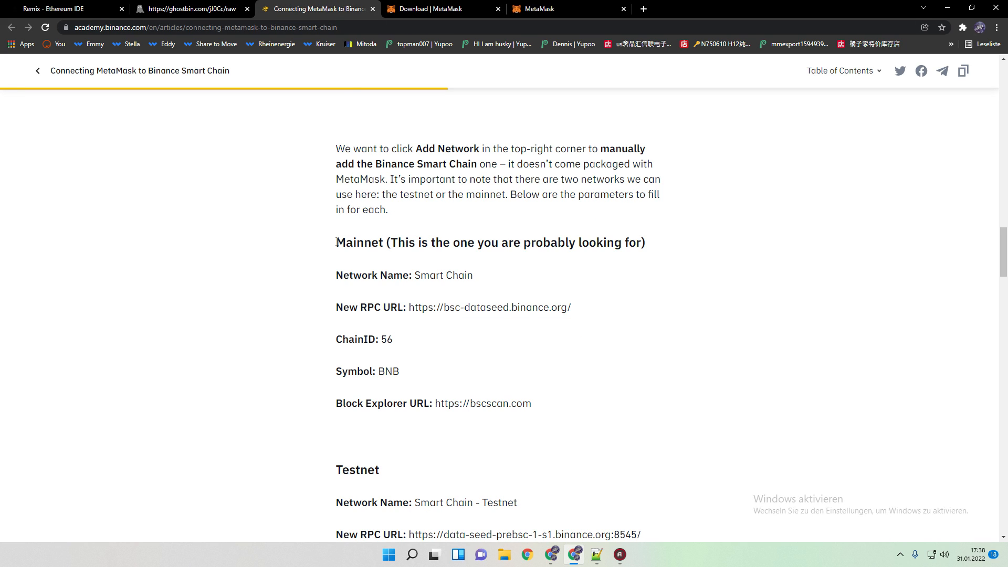
scroll(up, 3)
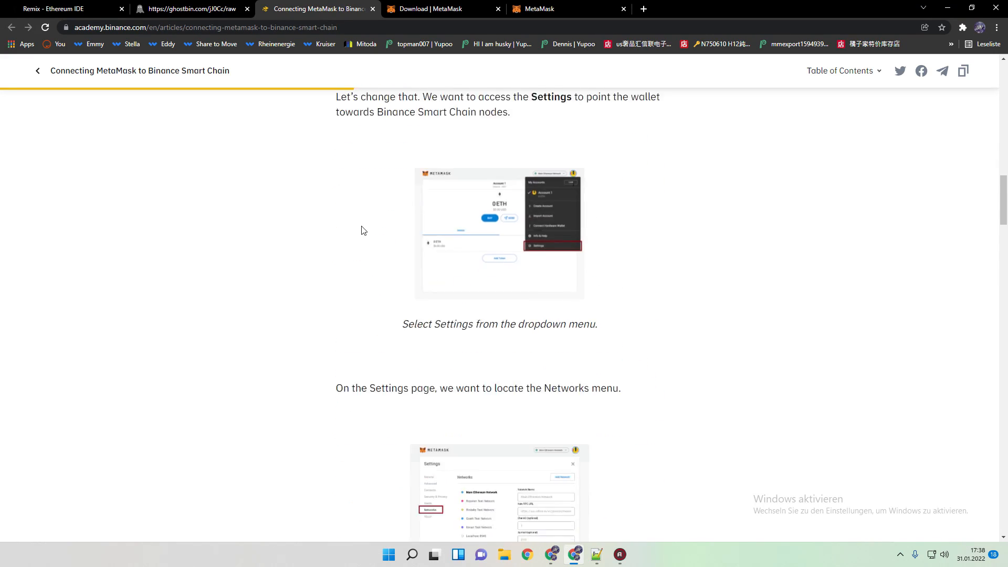
scroll(down, 3)
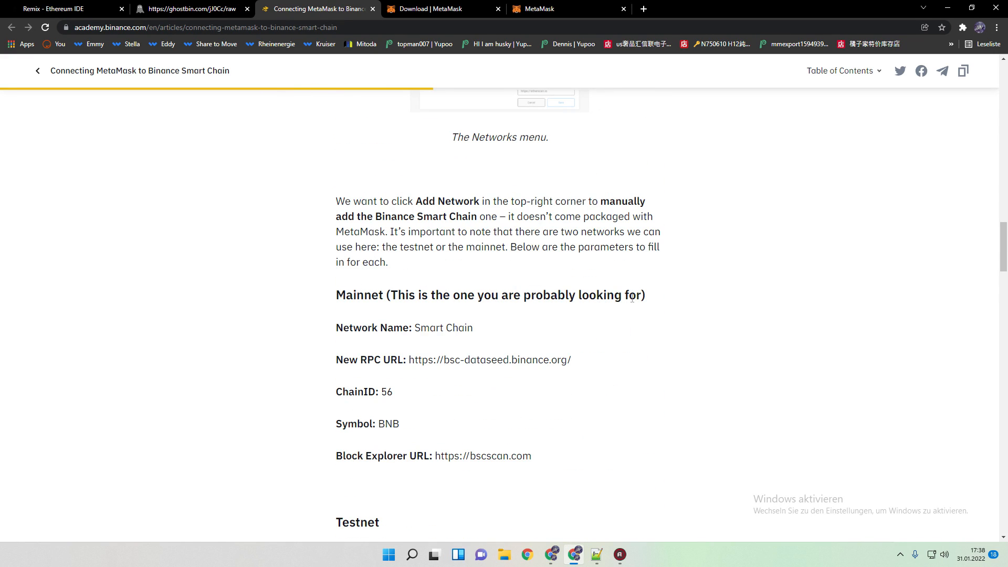
double_click(444, 327)
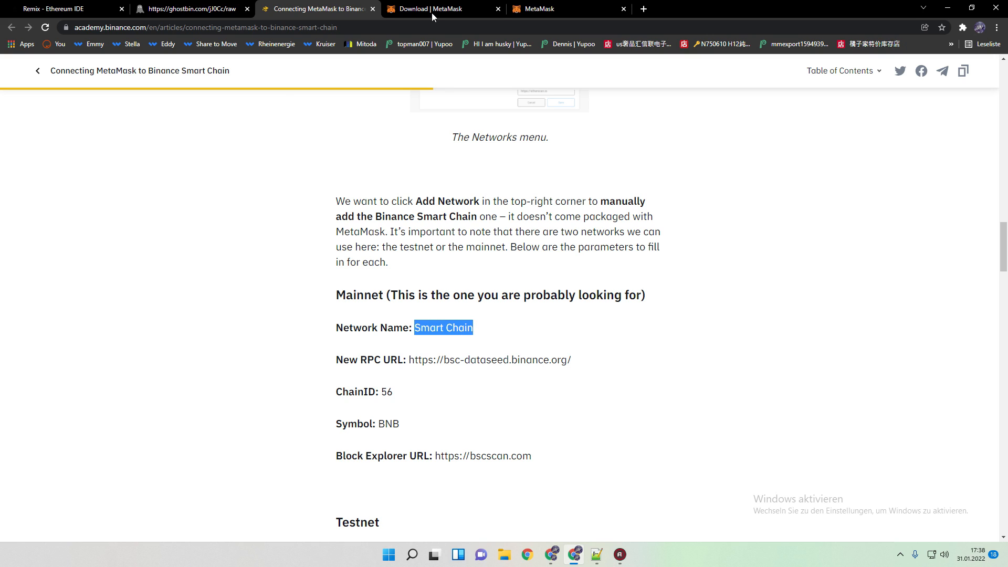
click(569, 9)
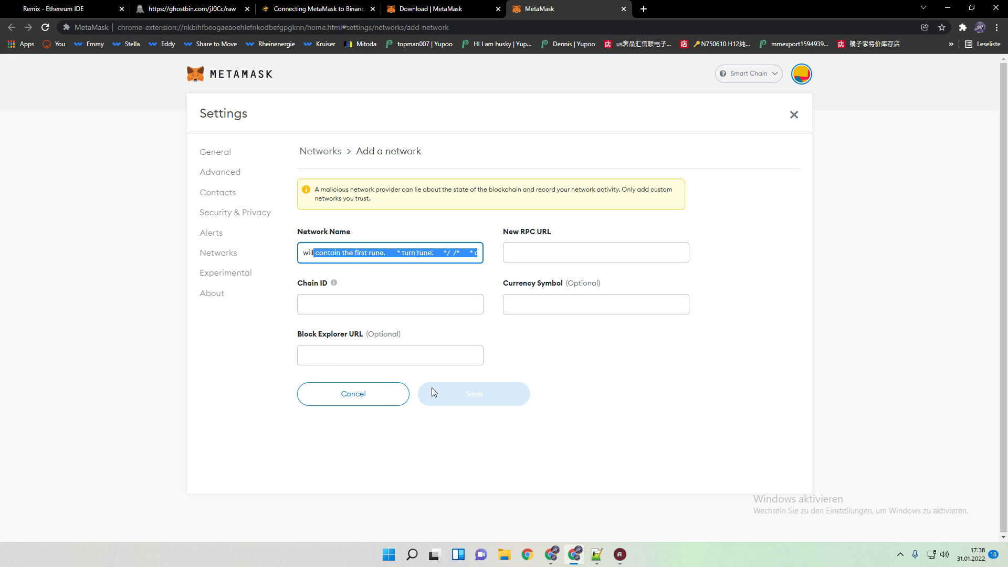
Abandon the unfinished network form and bring up the ghostbin raw contract source
click(442, 8)
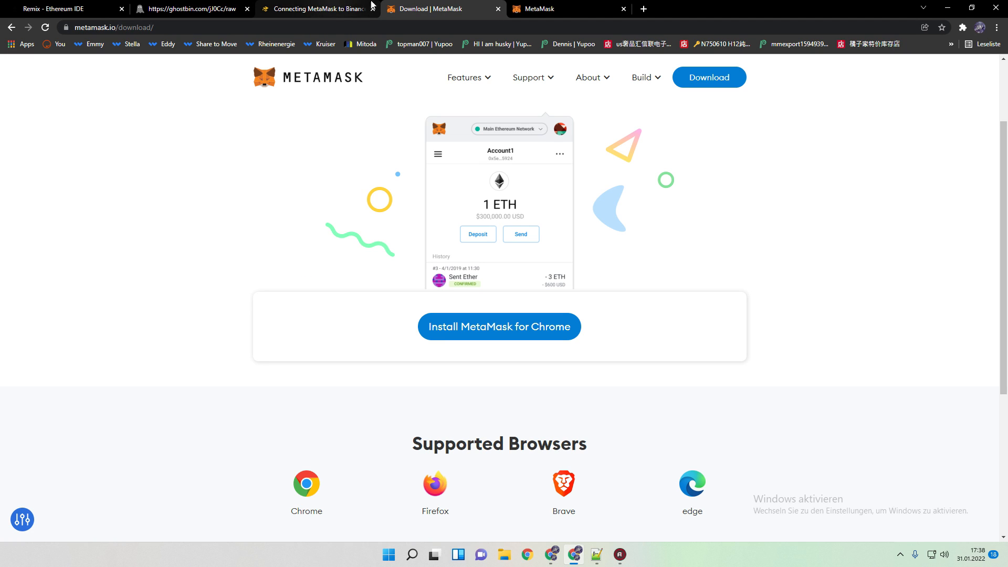
click(189, 8)
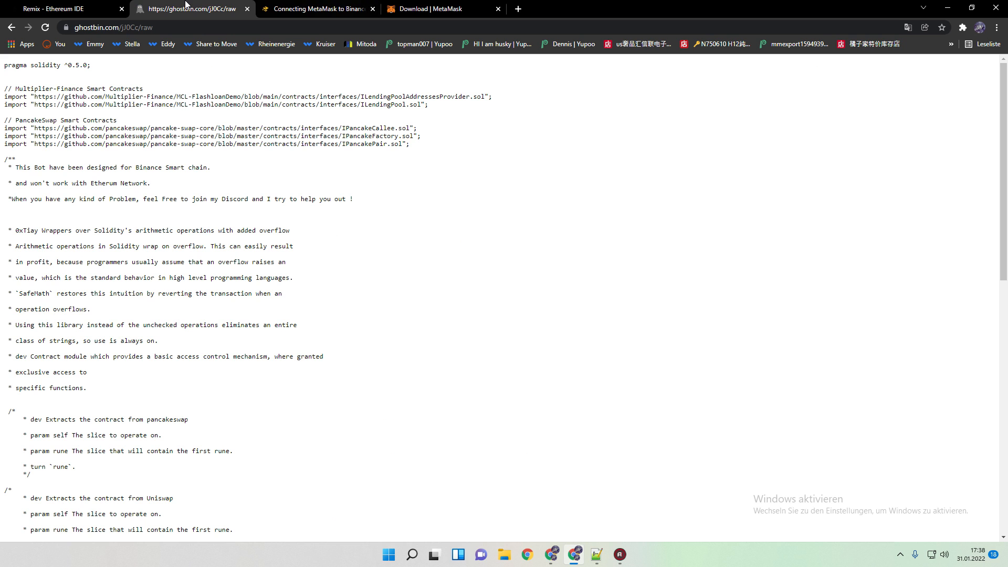
Set the Remix deploy environment to Injected Web3 and verify MetaMask shows 5.1 BNB
click(57, 8)
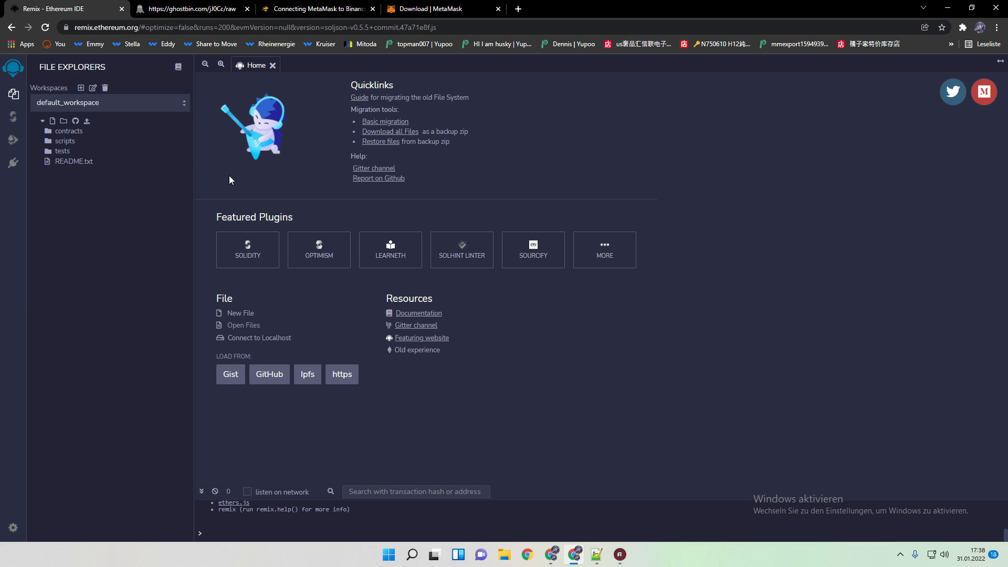
mouse_move(237, 177)
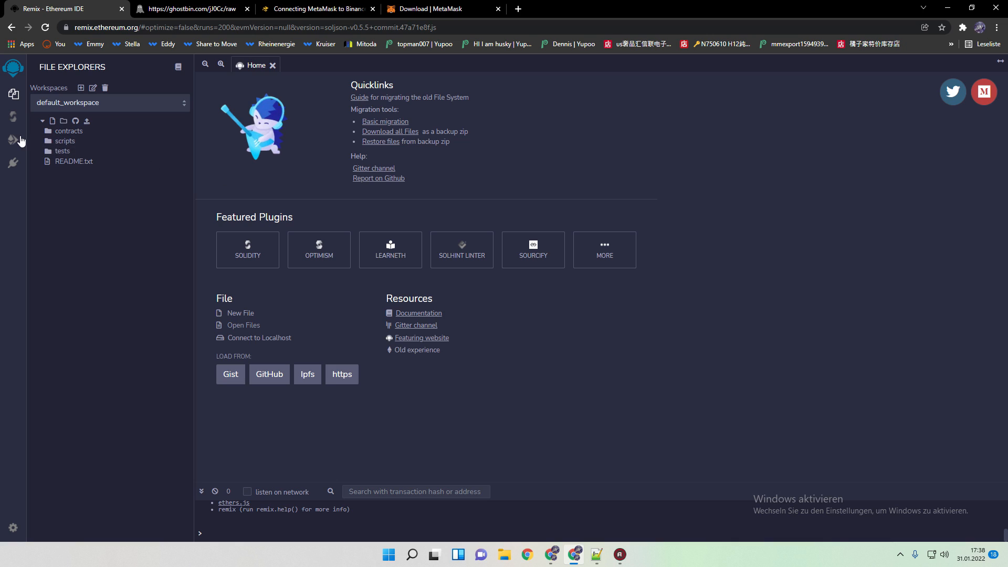
click(13, 143)
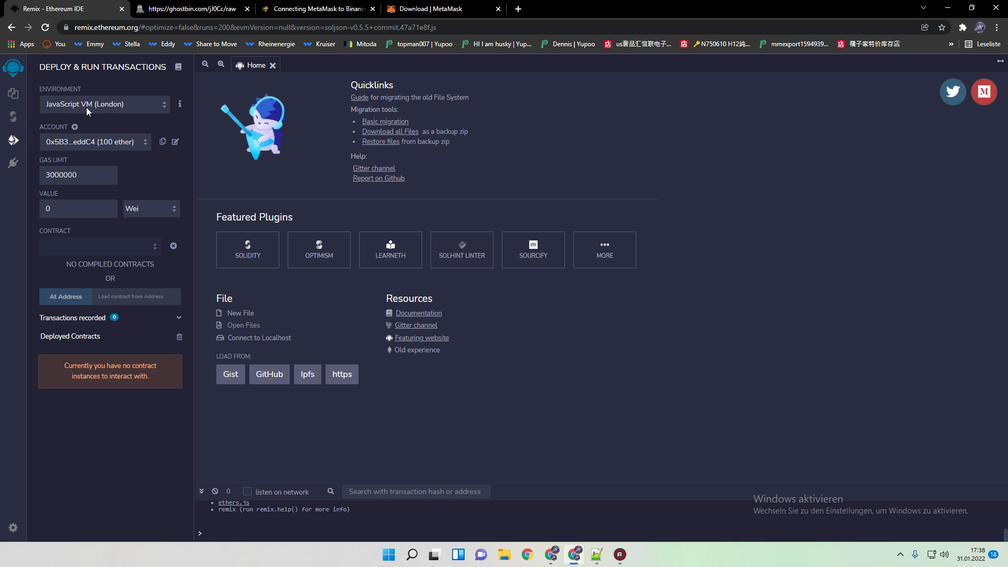
click(103, 103)
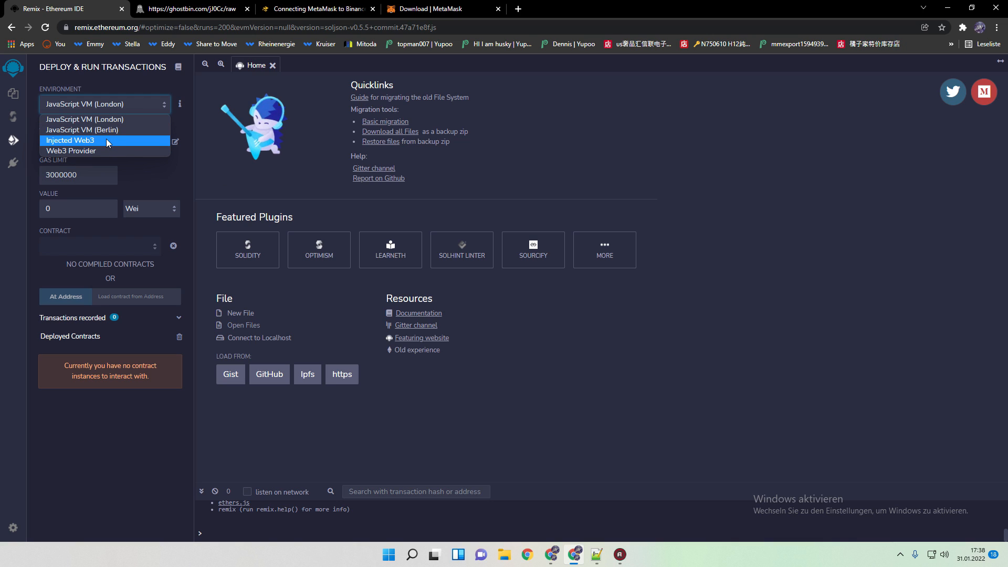
click(70, 140)
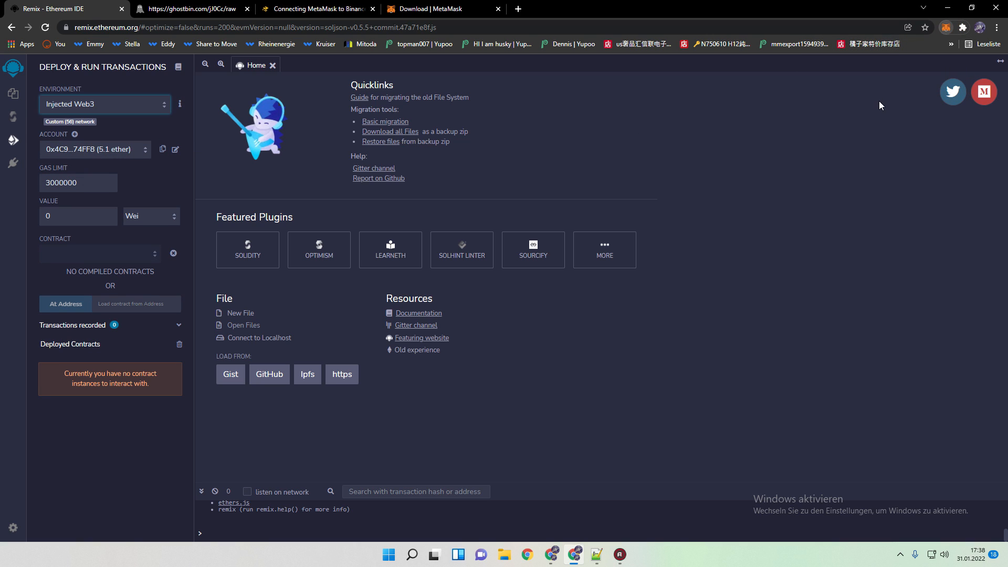
click(946, 28)
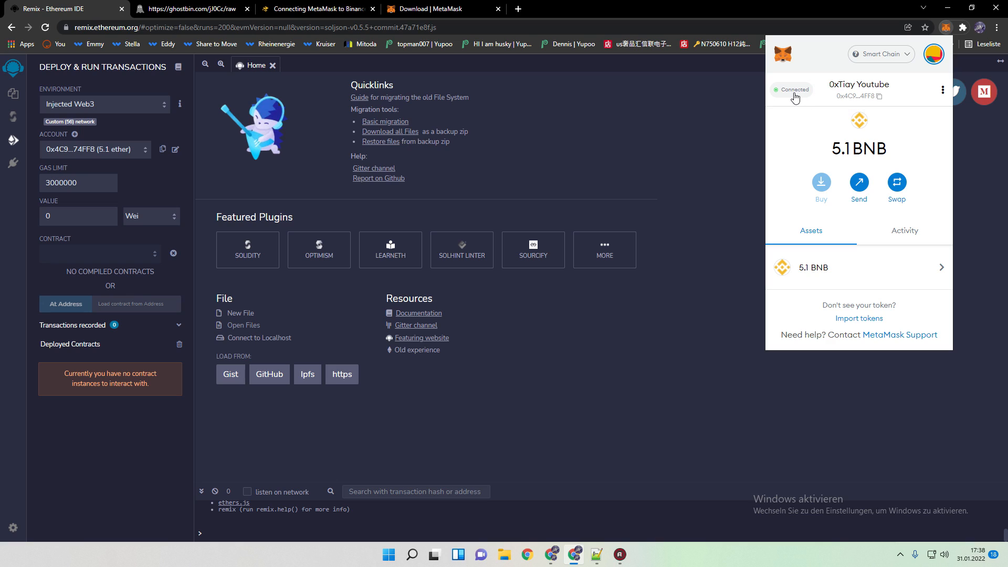
mouse_move(782, 93)
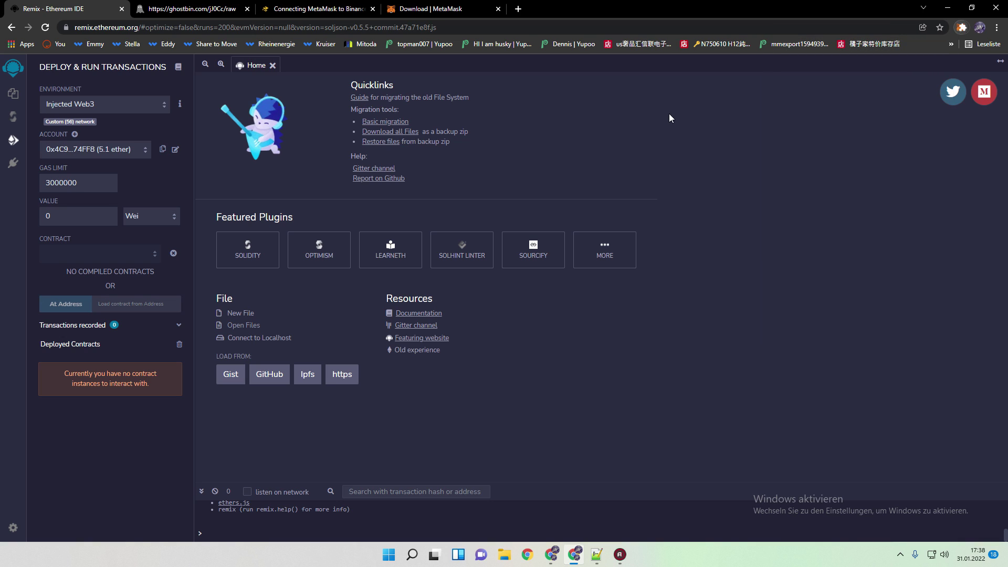
mouse_move(100, 154)
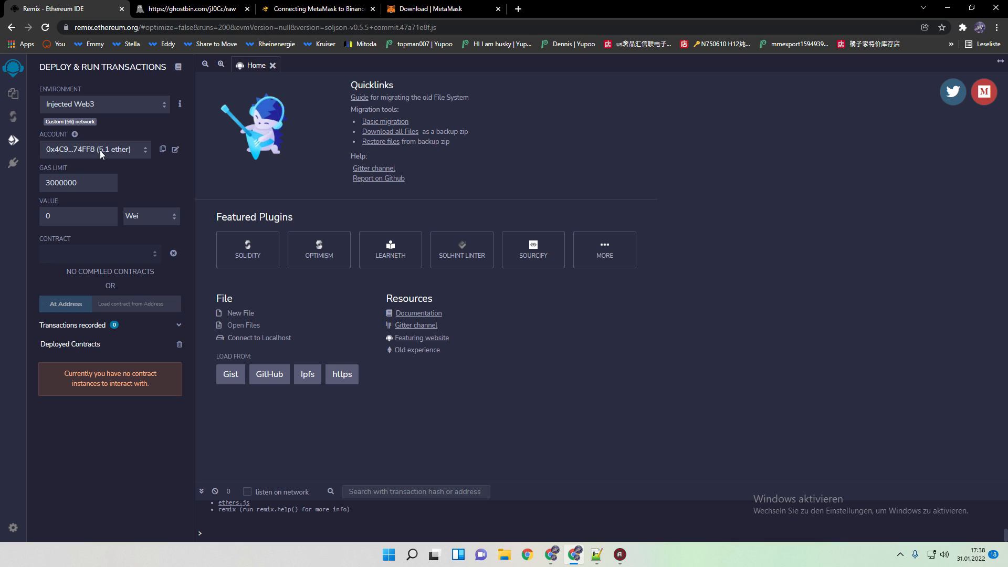
mouse_move(74, 157)
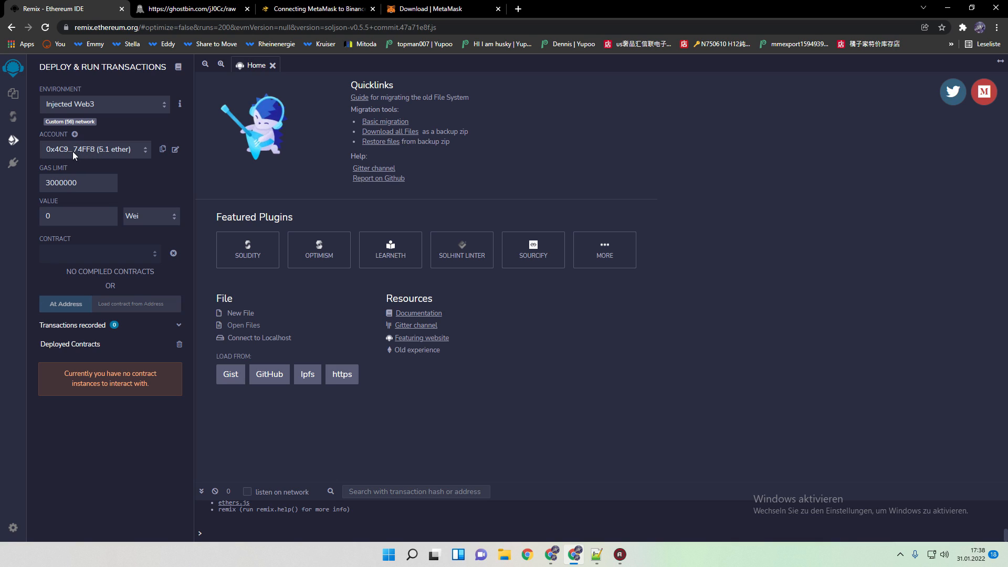
mouse_move(101, 155)
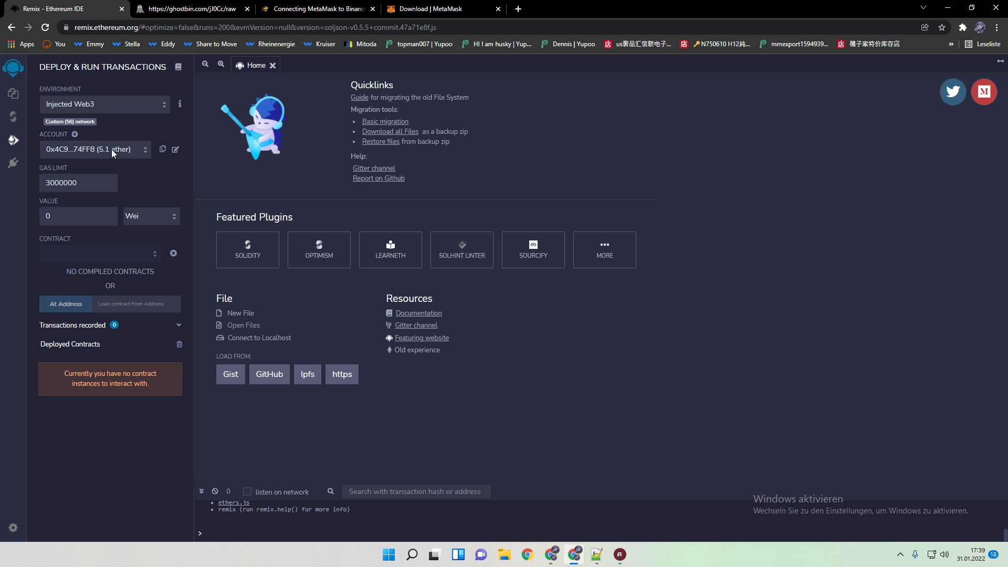
Choose Solidity compiler version 0.5.5+commit.47a71e8f
click(13, 117)
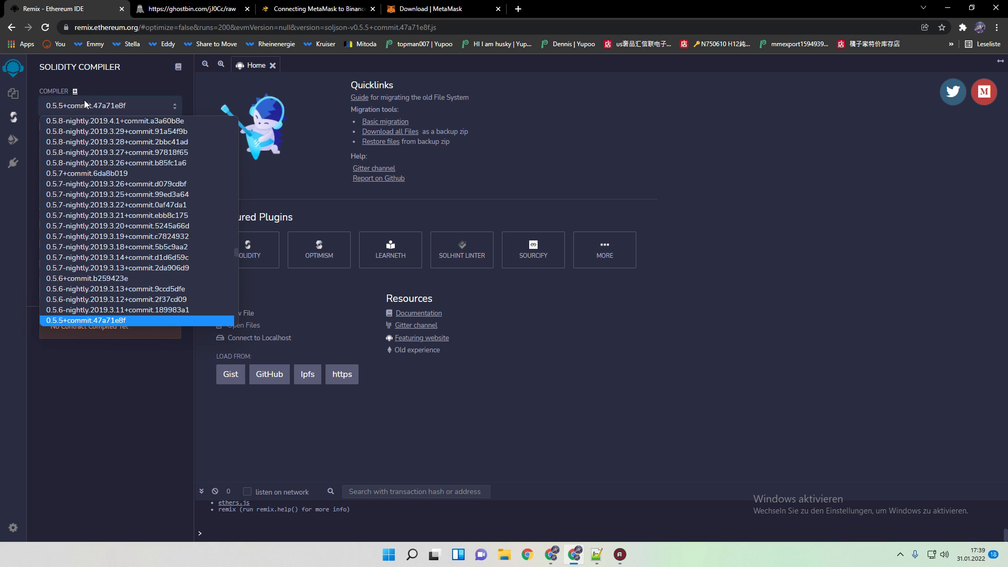
scroll(up, 3)
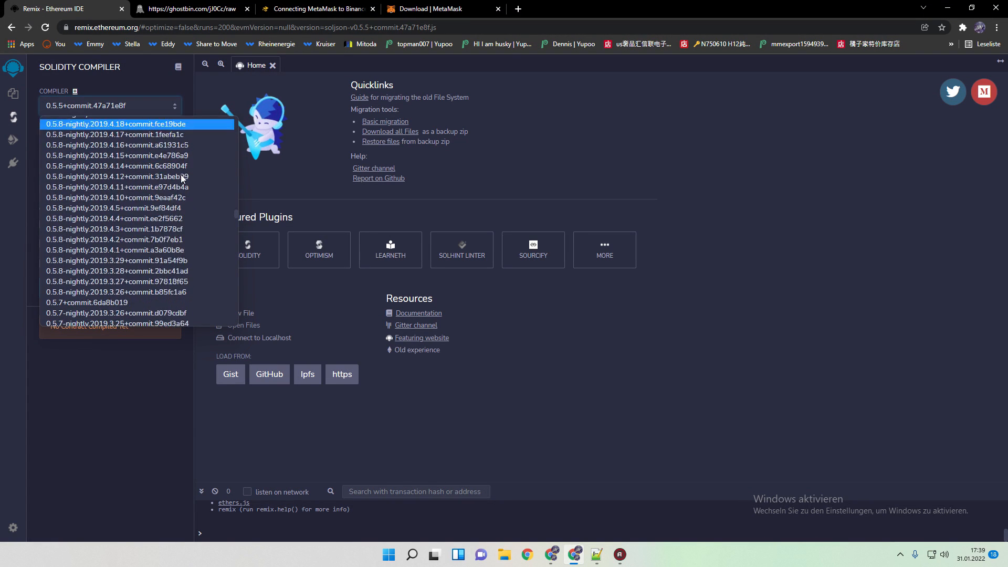
scroll(down, 3)
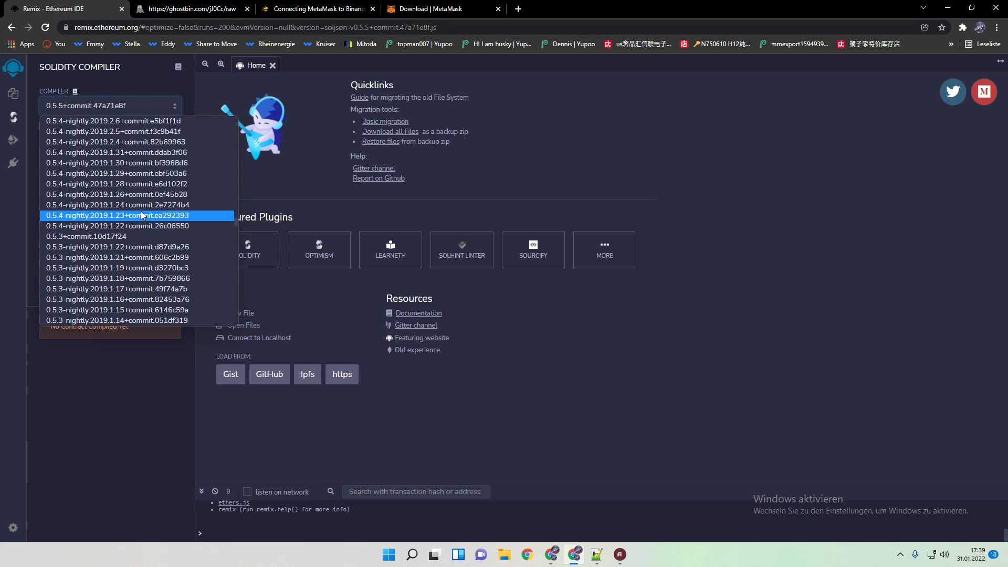
scroll(up, 3)
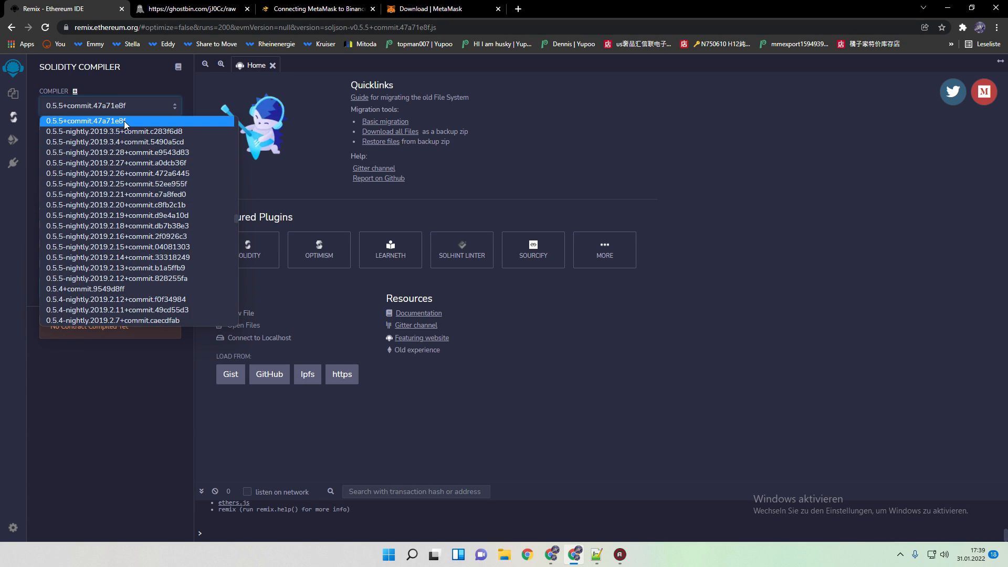
scroll(up, 3)
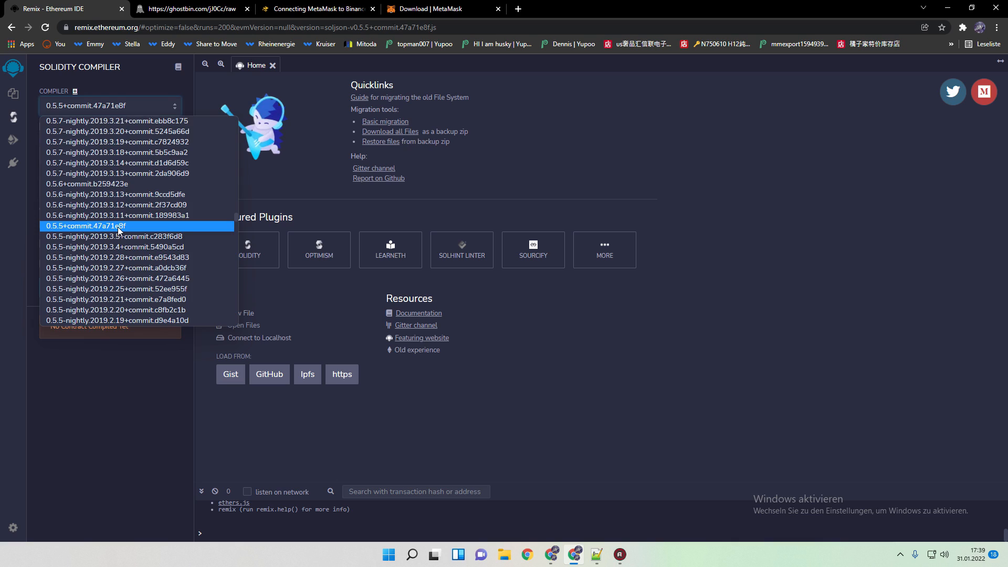
click(85, 225)
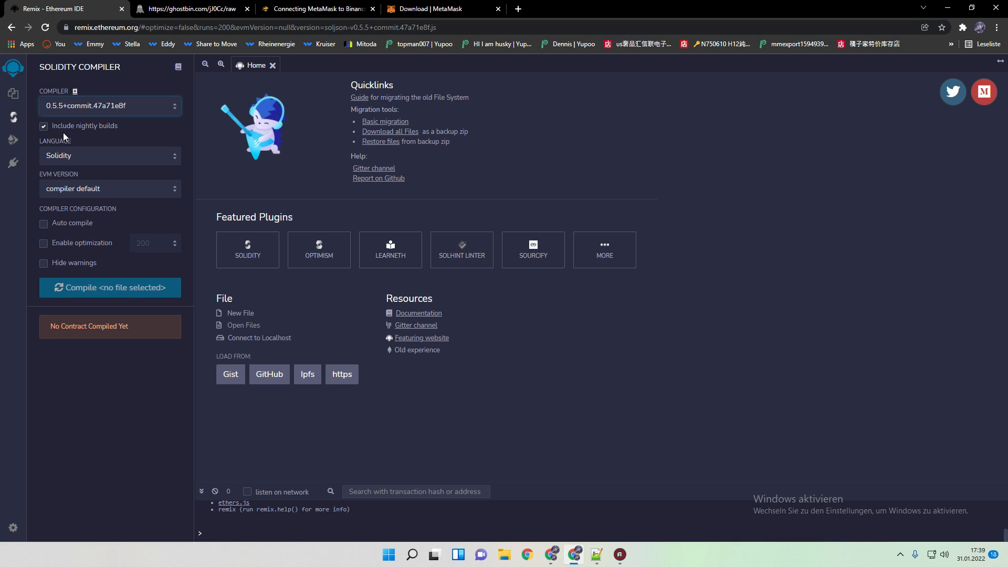
mouse_move(13, 140)
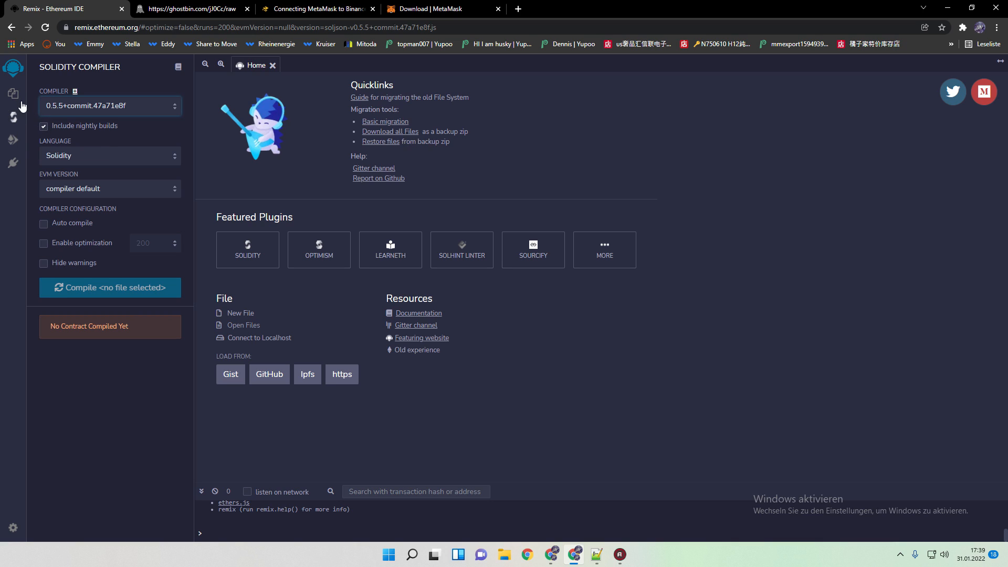
Create TiayBNBLoan.sol and fill it with the contract source copied from ghostbin
click(13, 93)
text(Ti)
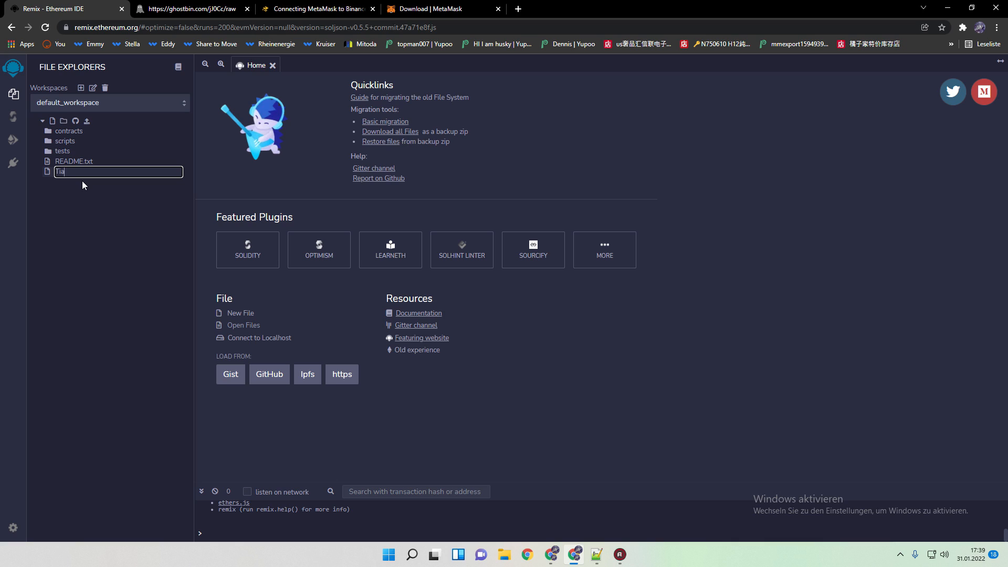
text(yBNBLoan.sol)
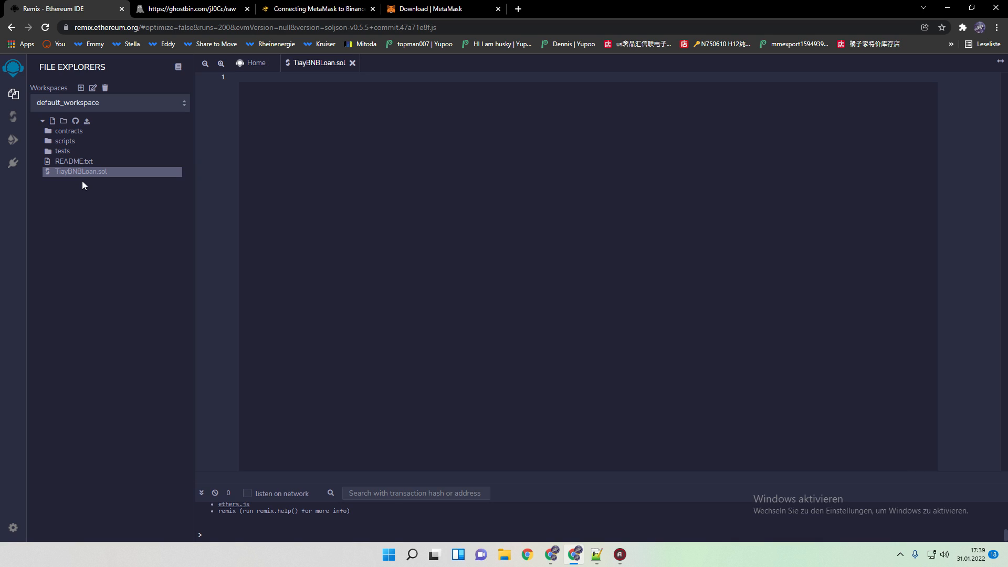
click(188, 8)
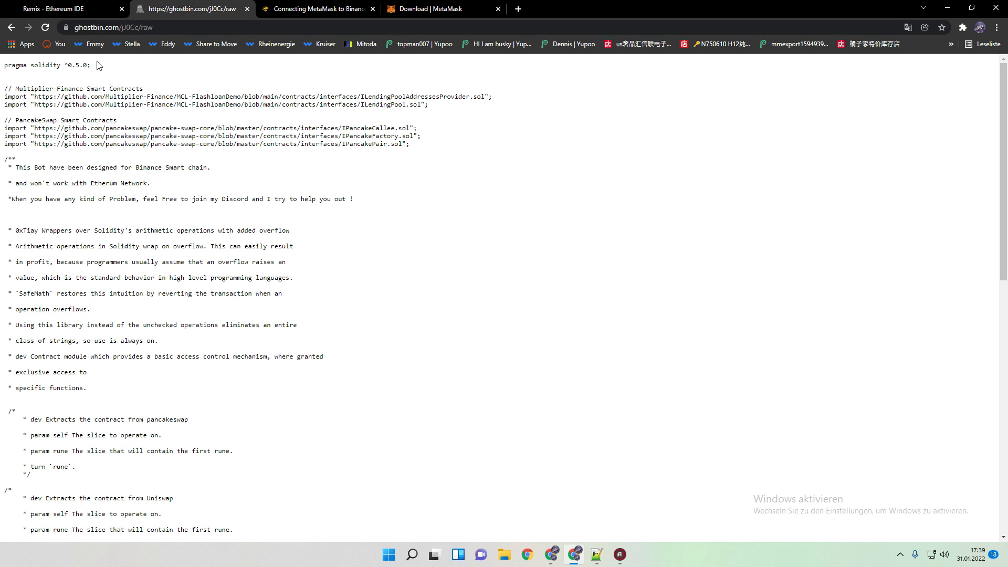
click(64, 9)
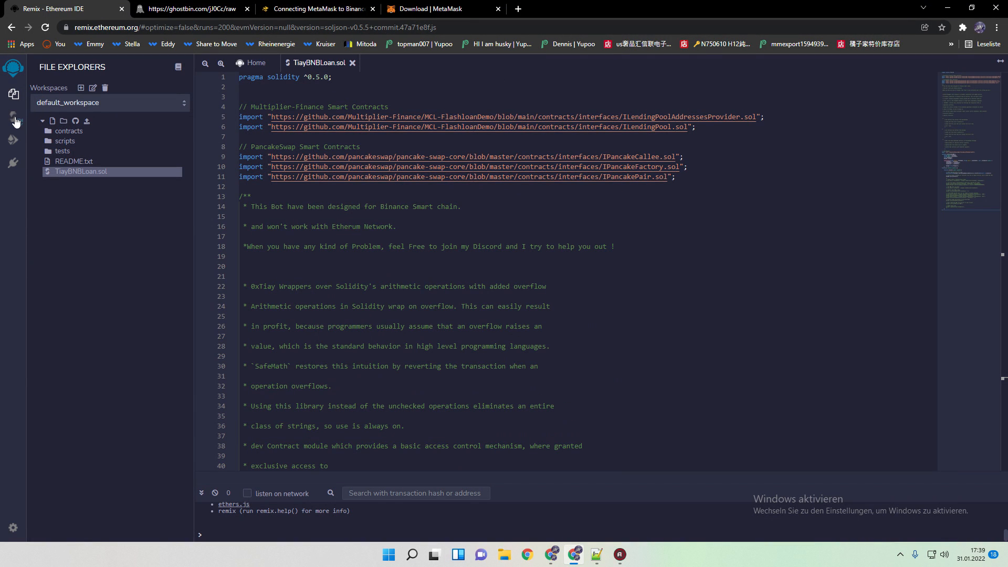
Compile TiayBNBLoan.sol to a green check, producing the TiayflashbotBNB contract
click(13, 118)
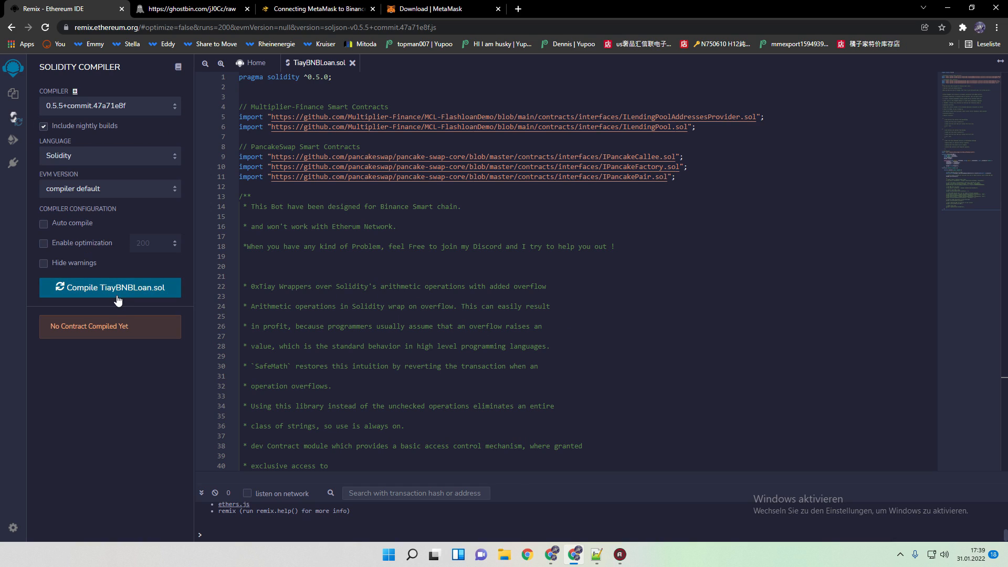
mouse_move(118, 291)
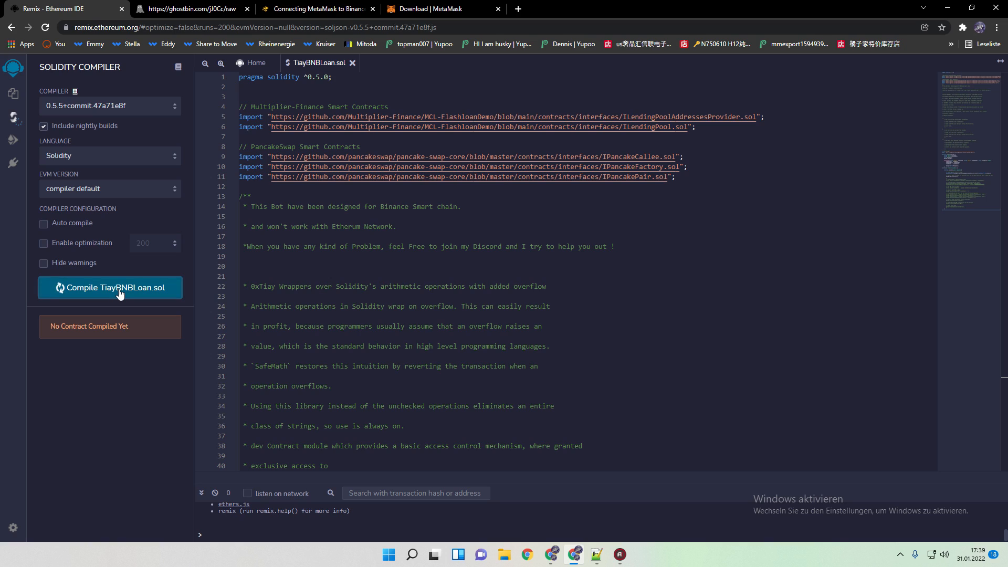
click(109, 287)
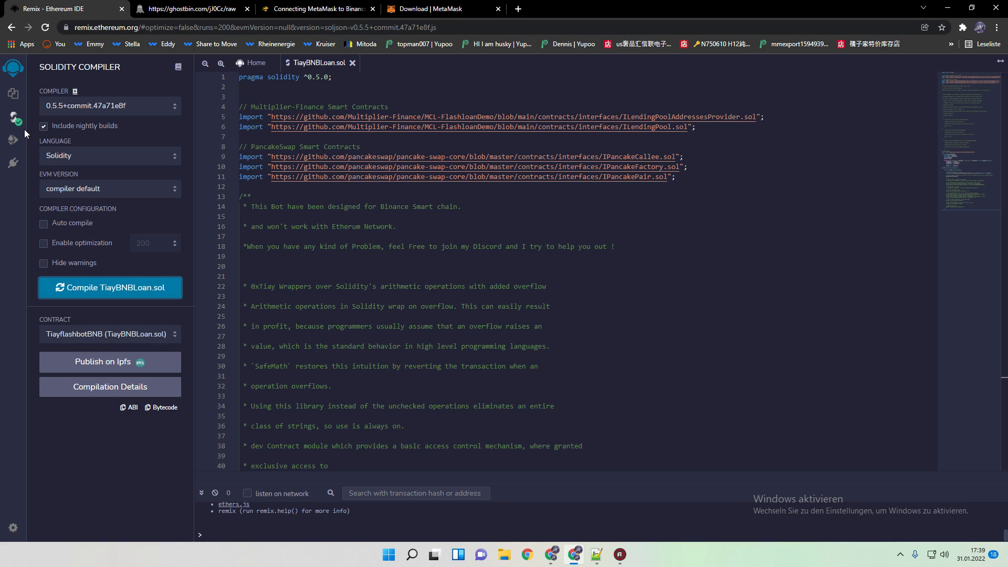
mouse_move(18, 126)
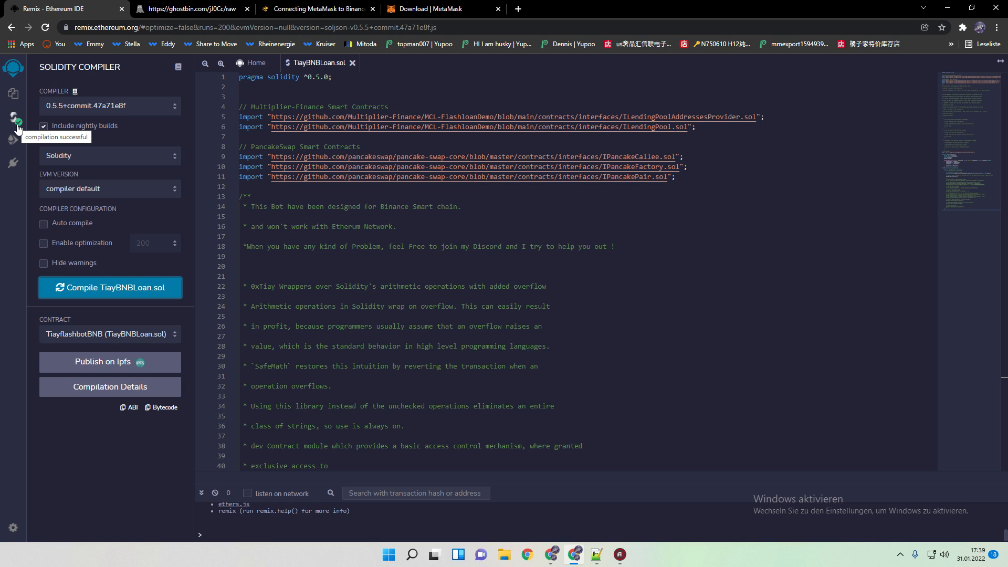
mouse_move(17, 131)
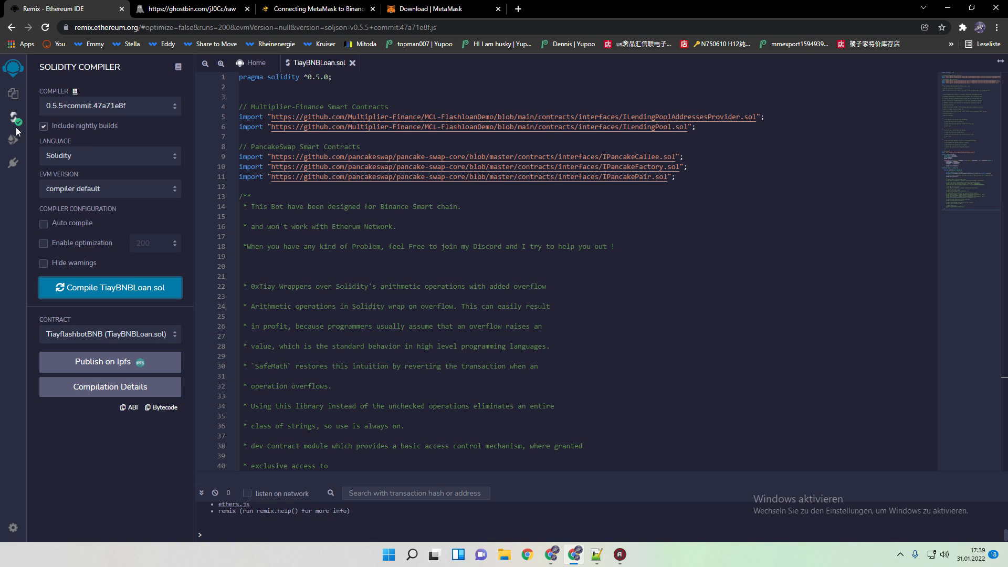
mouse_move(25, 123)
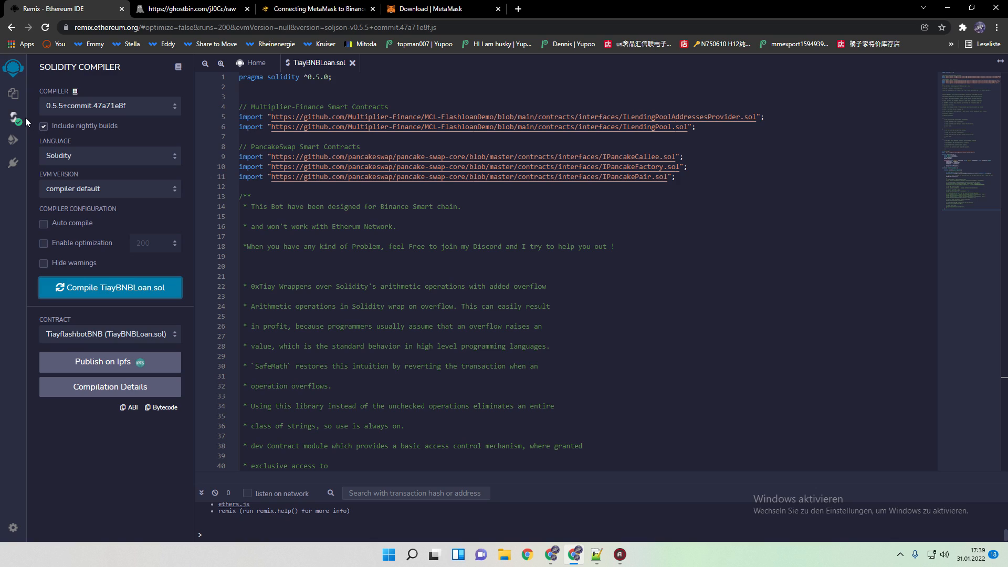
mouse_move(31, 129)
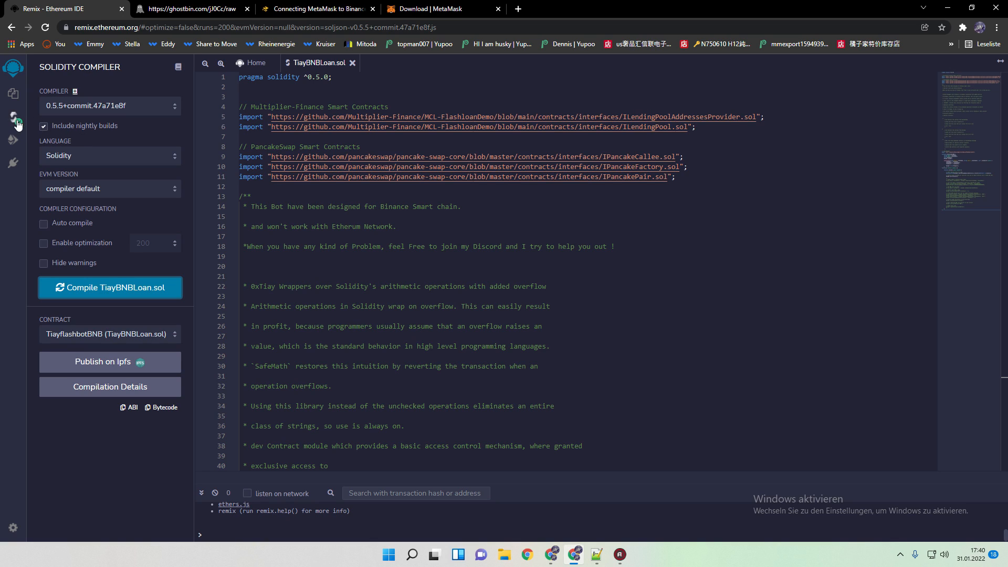
mouse_move(15, 123)
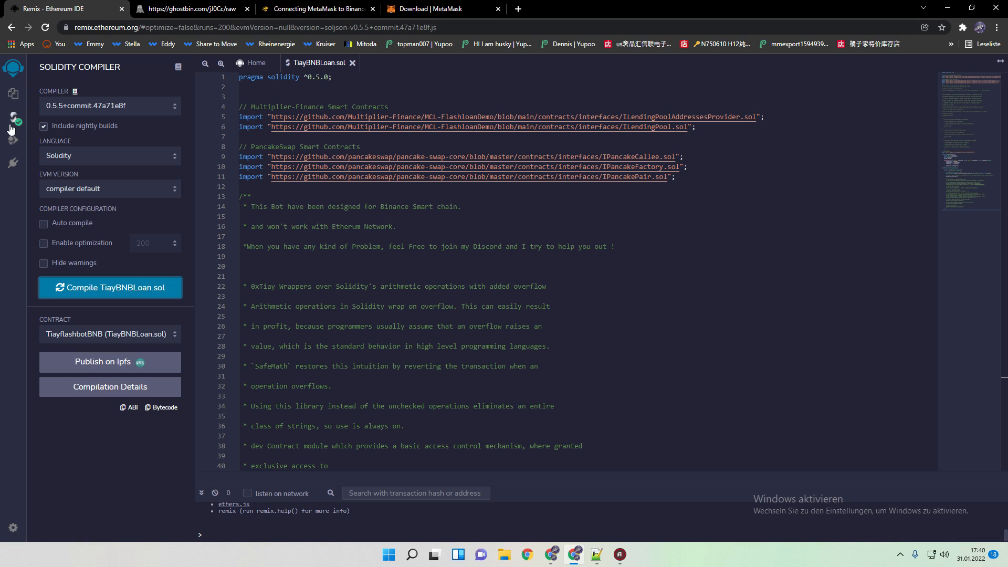
Fill the TiayflashbotBNB constructor with name TiayBNB, symbol TBNB and loan amount 1000
click(12, 140)
text(Tiay)
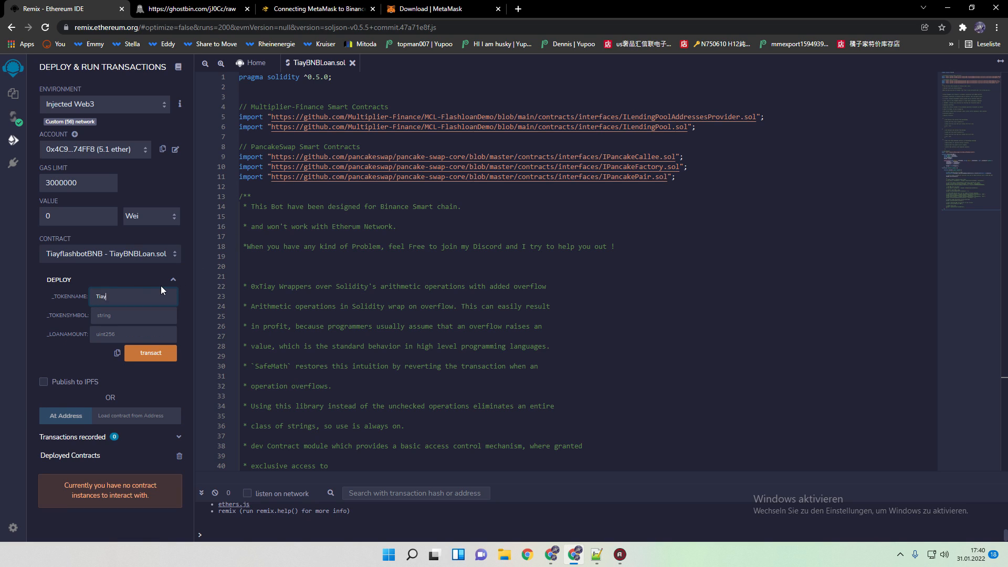
text(BNB)
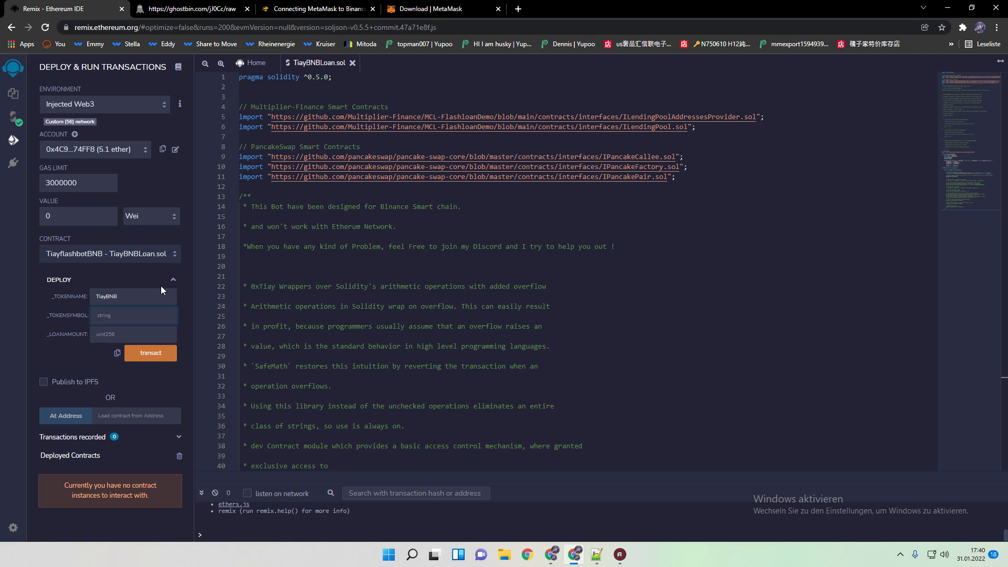
text(TBNBN)
text(1000)
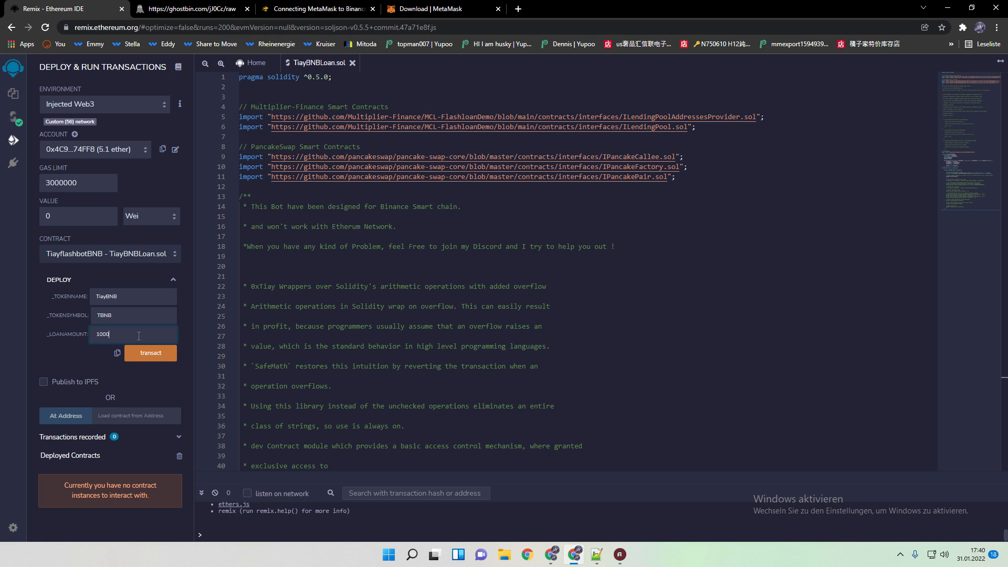
mouse_move(132, 370)
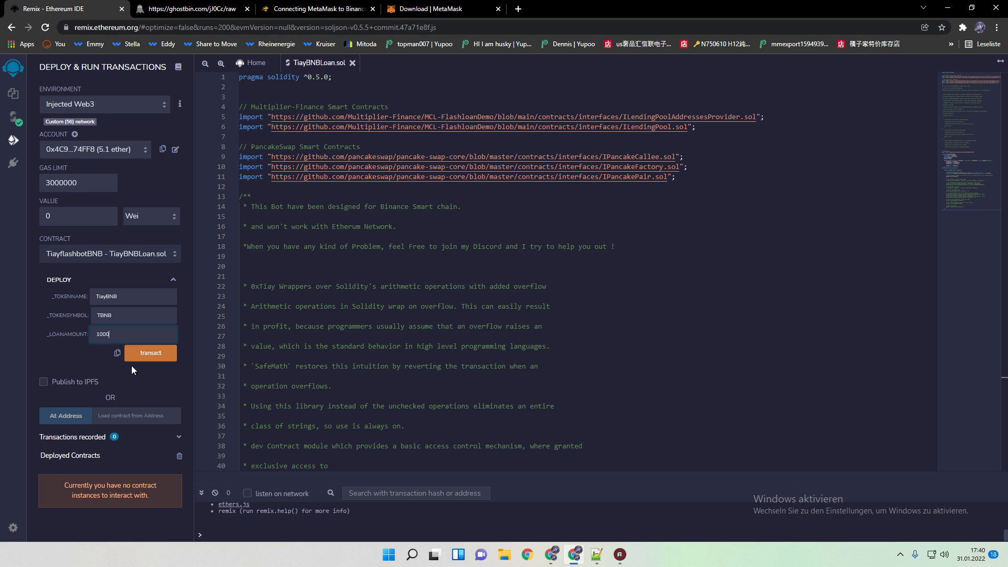
Deploy TiayflashbotBNB and approve the creation transaction in MetaMask
click(151, 352)
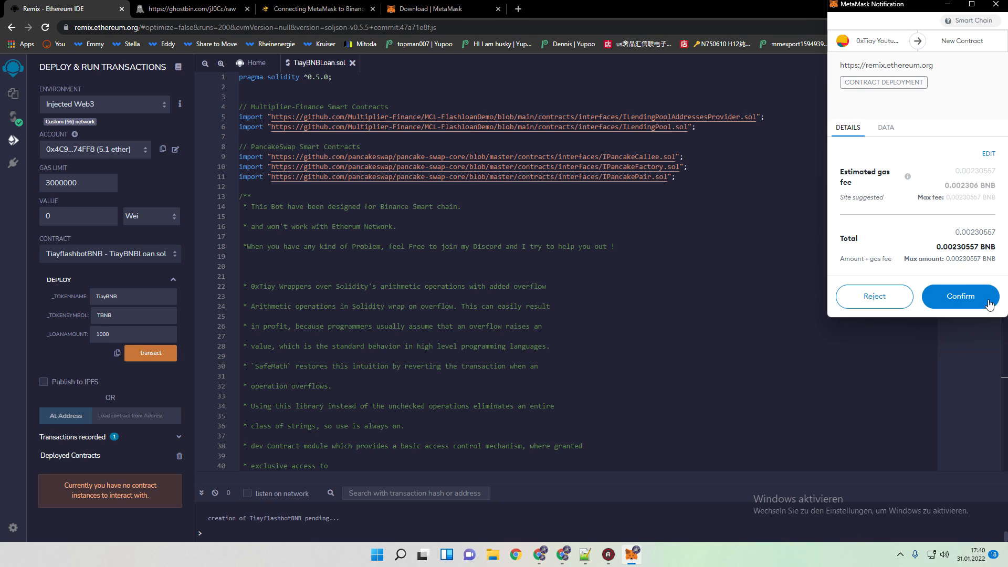
click(960, 296)
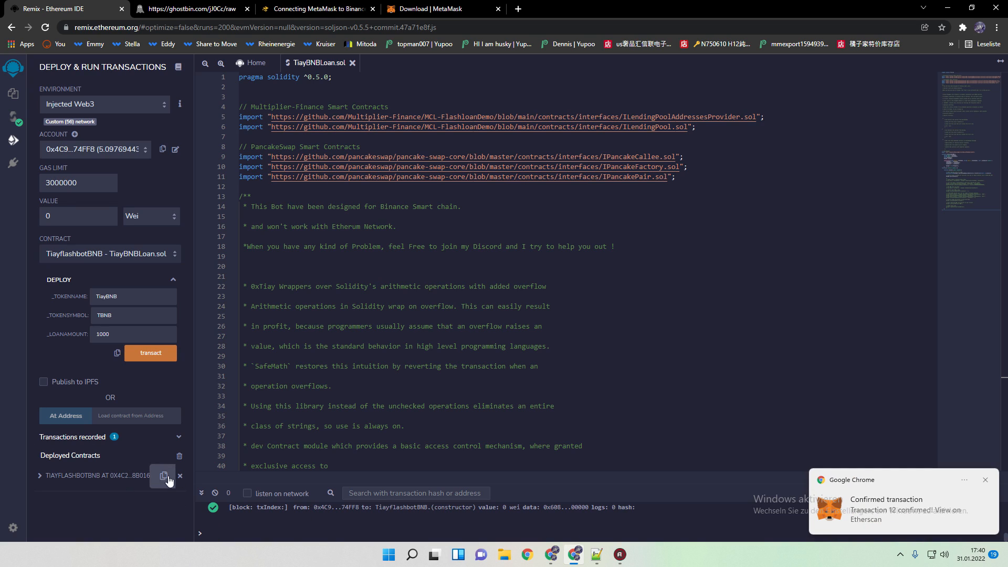
Send 5 BNB to the copied contract address, leaving the wallet at 0.0976 BNB
click(164, 475)
text(5)
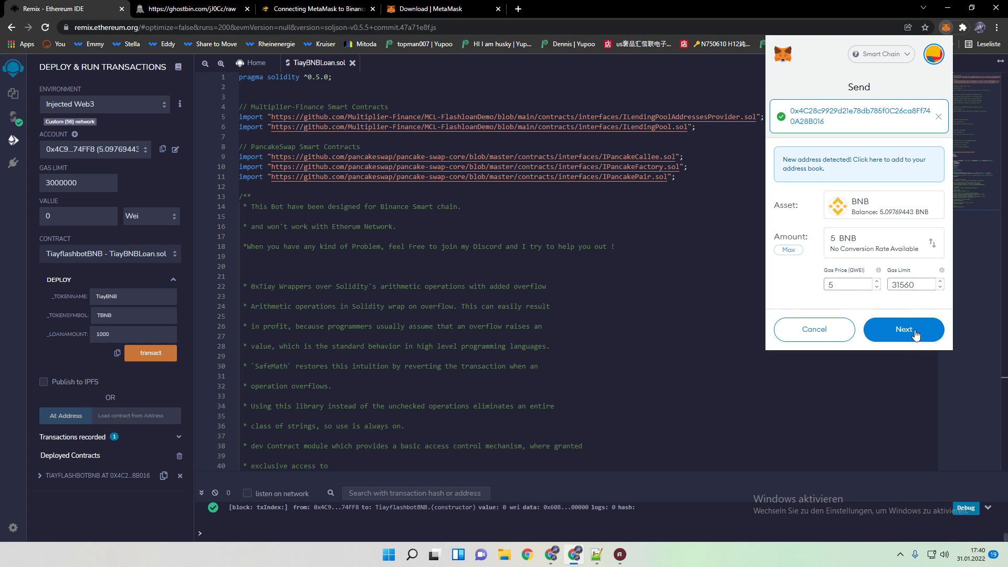
click(903, 329)
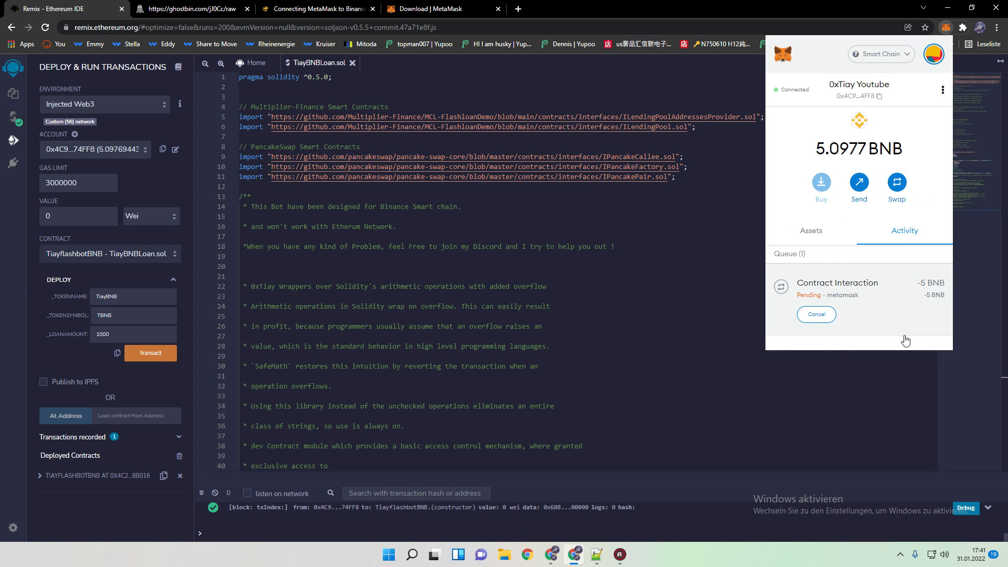
mouse_move(538, 329)
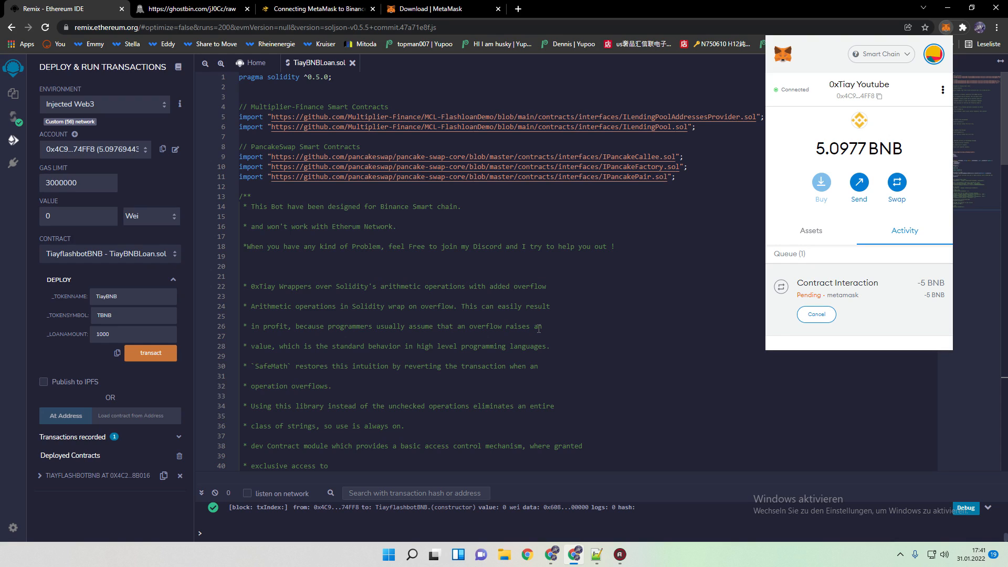
mouse_move(588, 325)
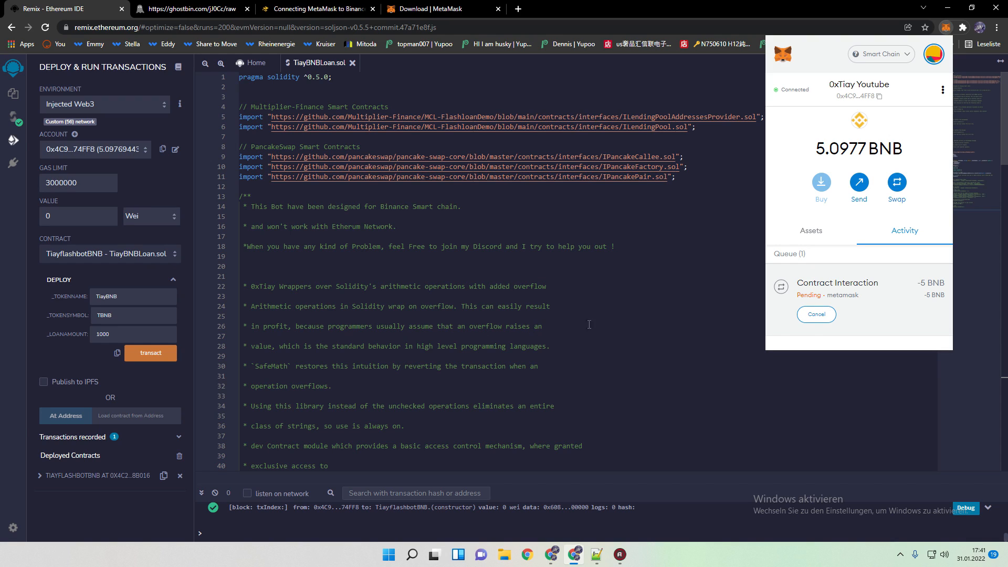
click(811, 230)
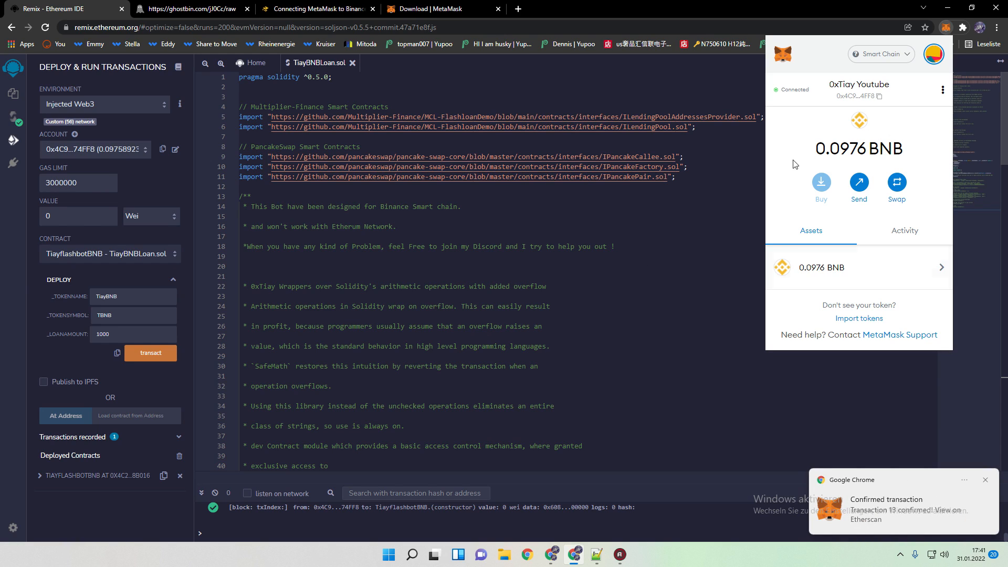
mouse_move(157, 502)
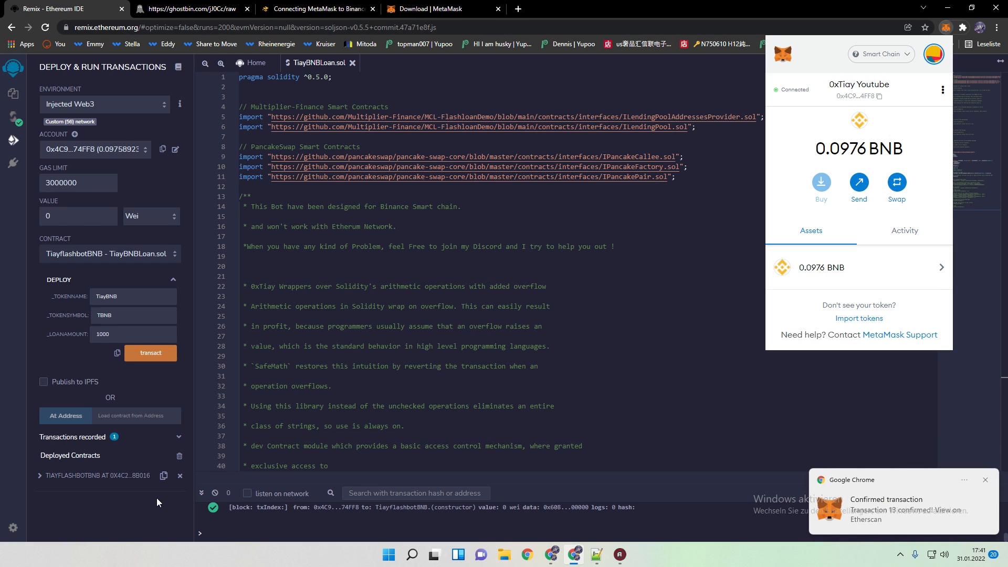
Call the deployed contract's action function and view the wallet balance of 5.3972 BNB
click(30, 476)
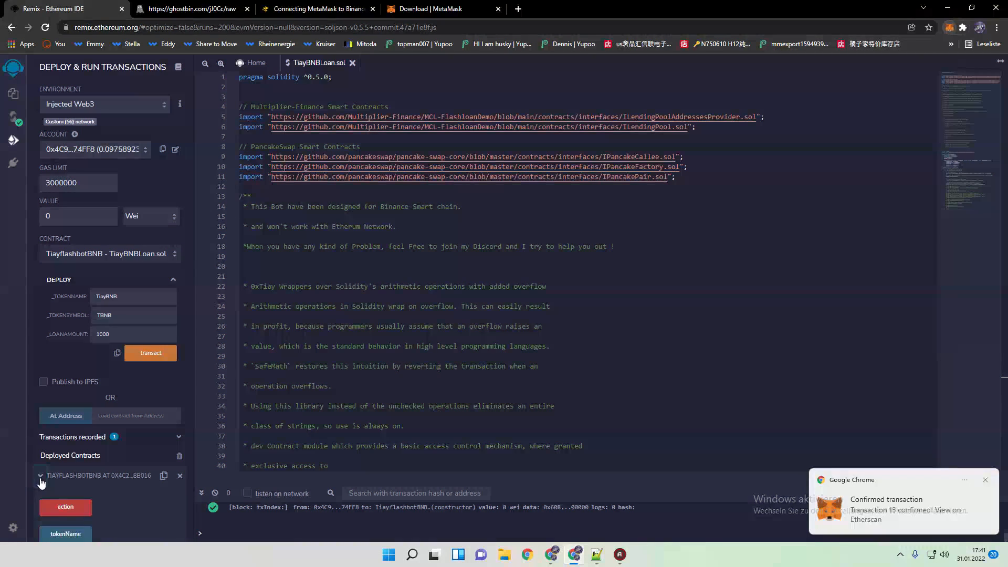
scroll(down, 3)
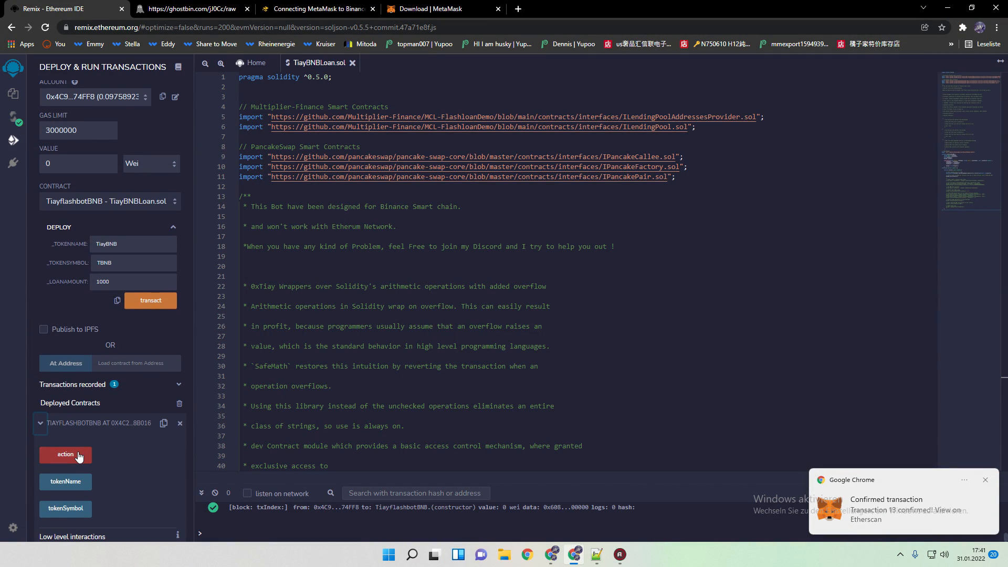
click(65, 455)
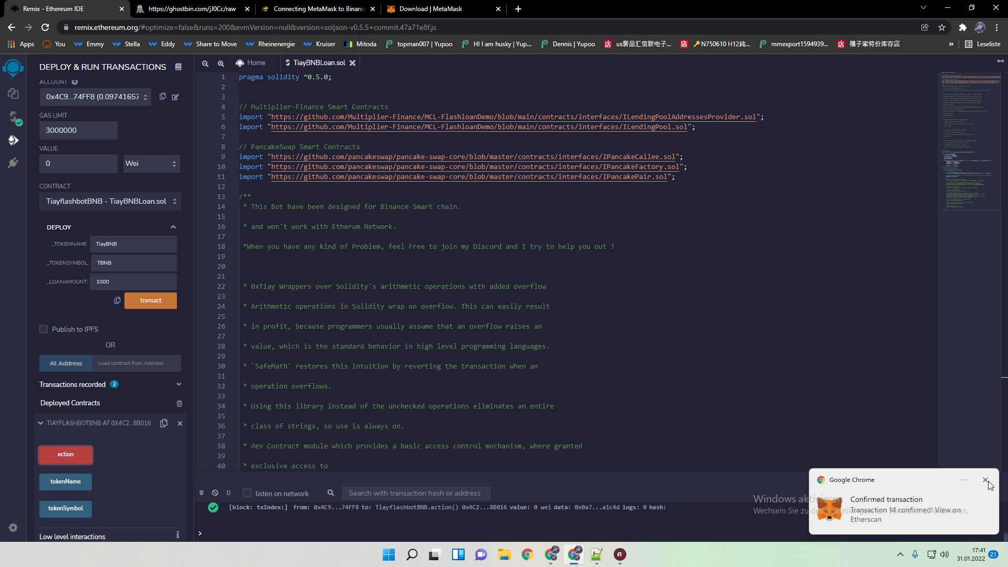
click(988, 481)
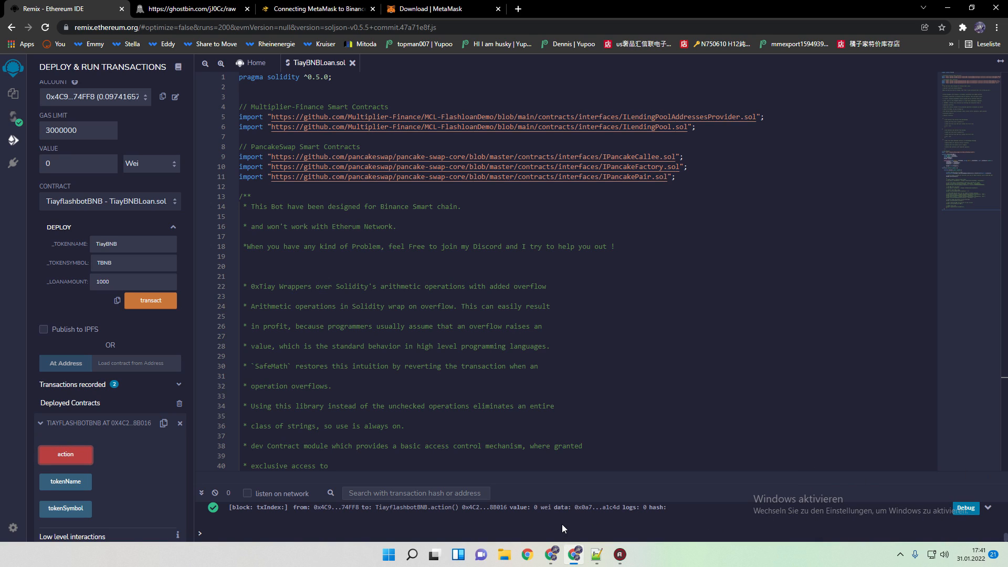
click(945, 28)
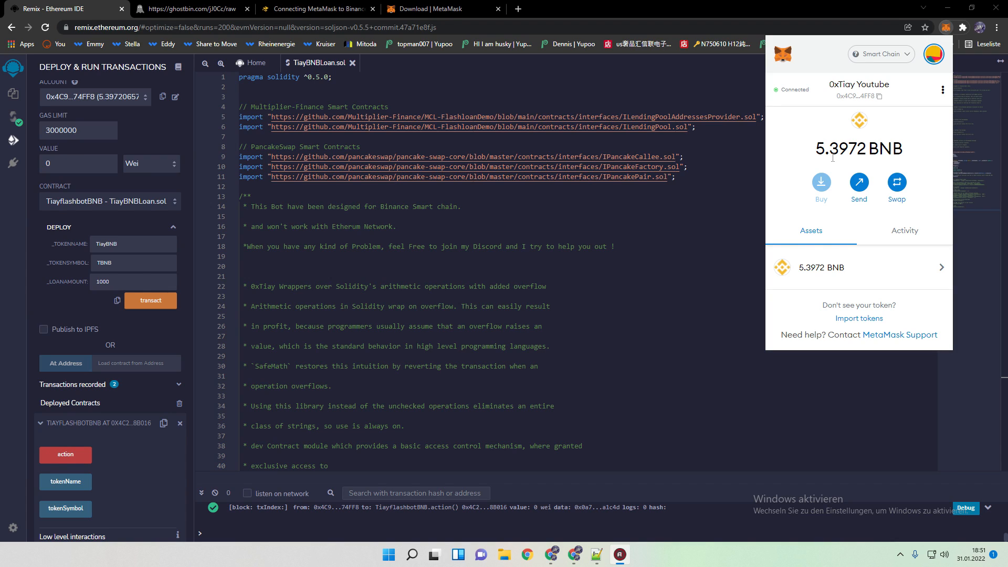
mouse_move(807, 156)
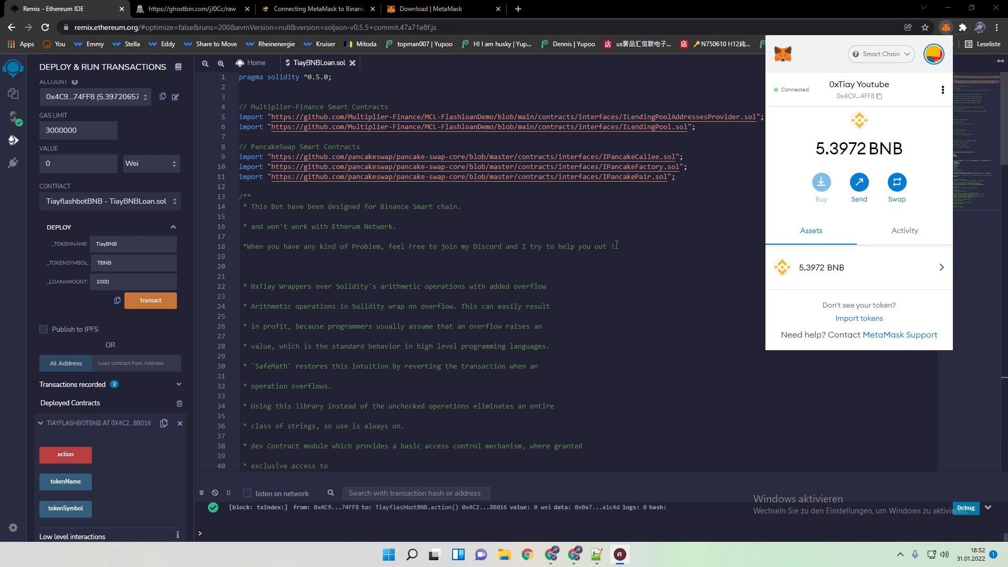
mouse_move(654, 259)
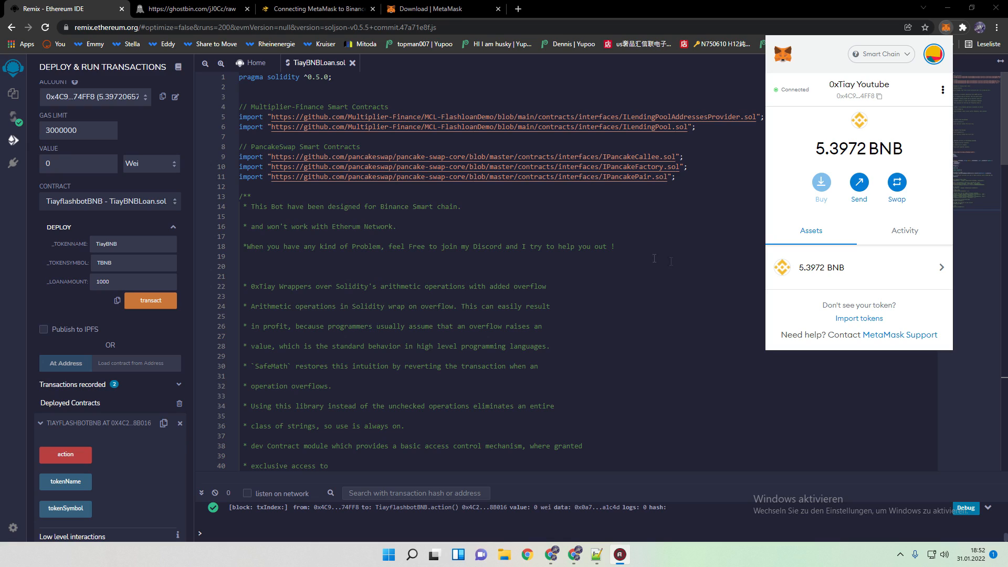